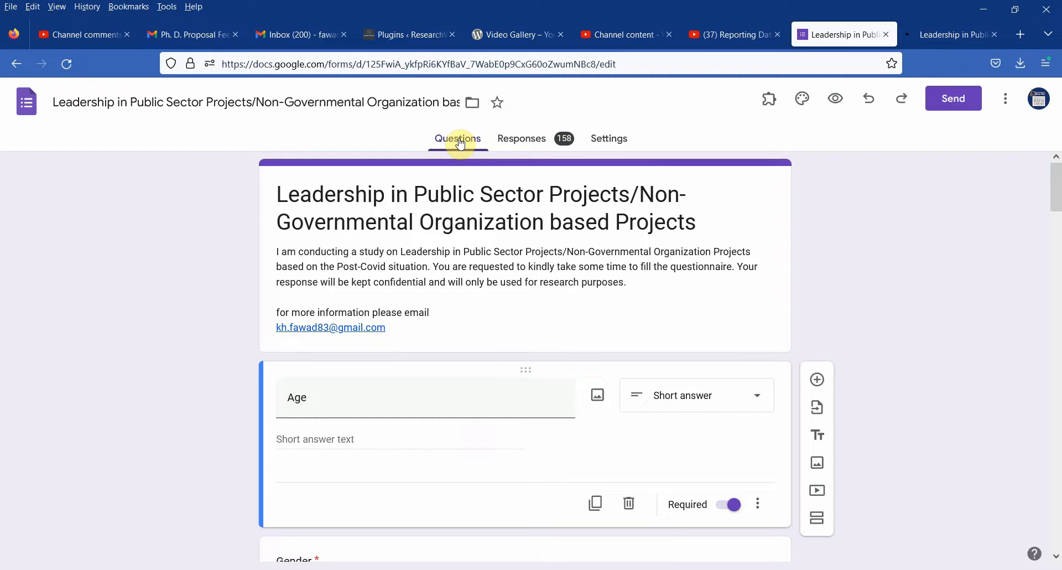
Show the survey's 158 collected responses on the Responses tab.
click(522, 138)
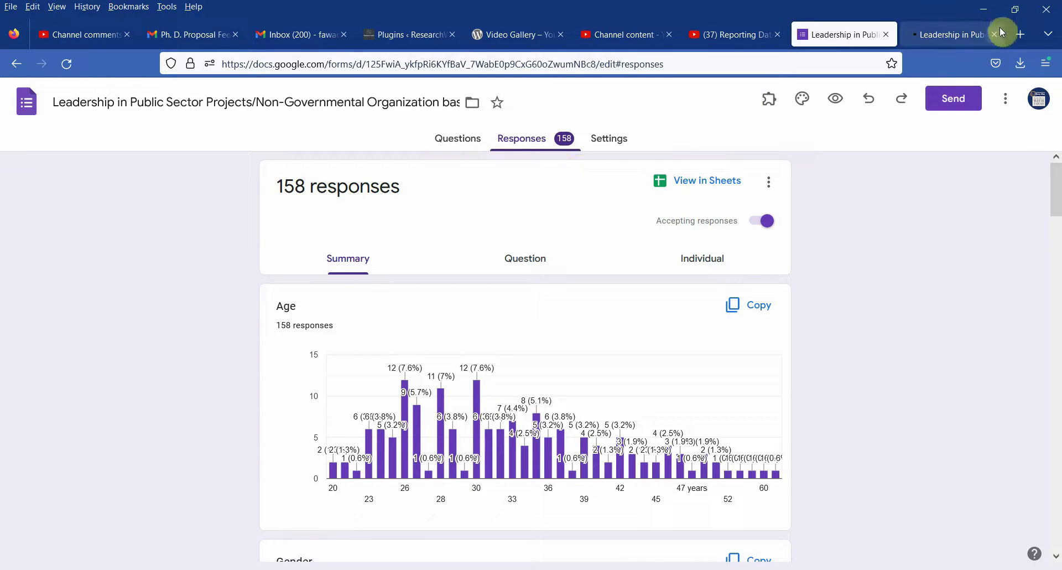
mouse_move(681, 182)
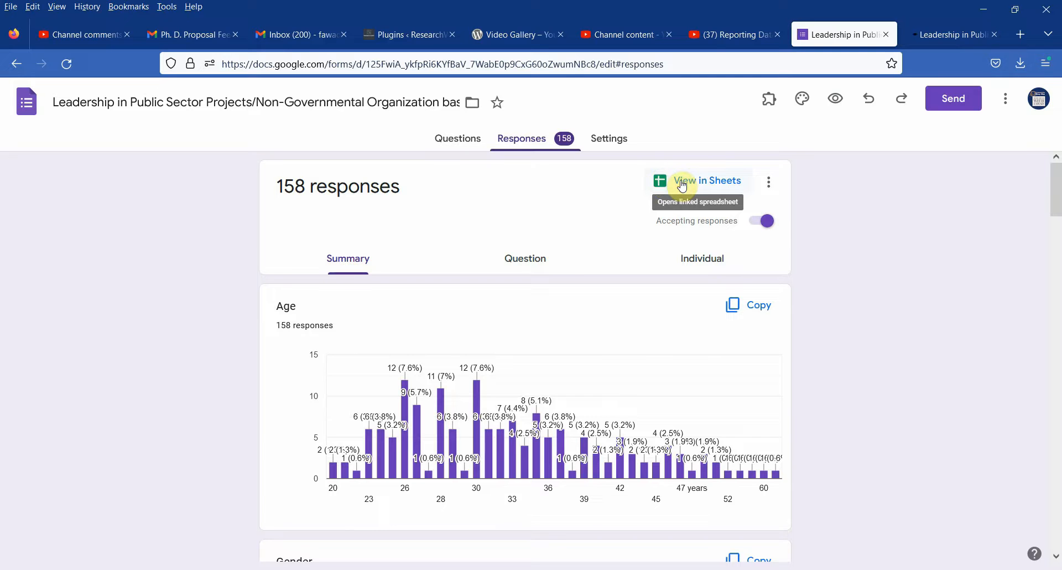
mouse_move(819, 103)
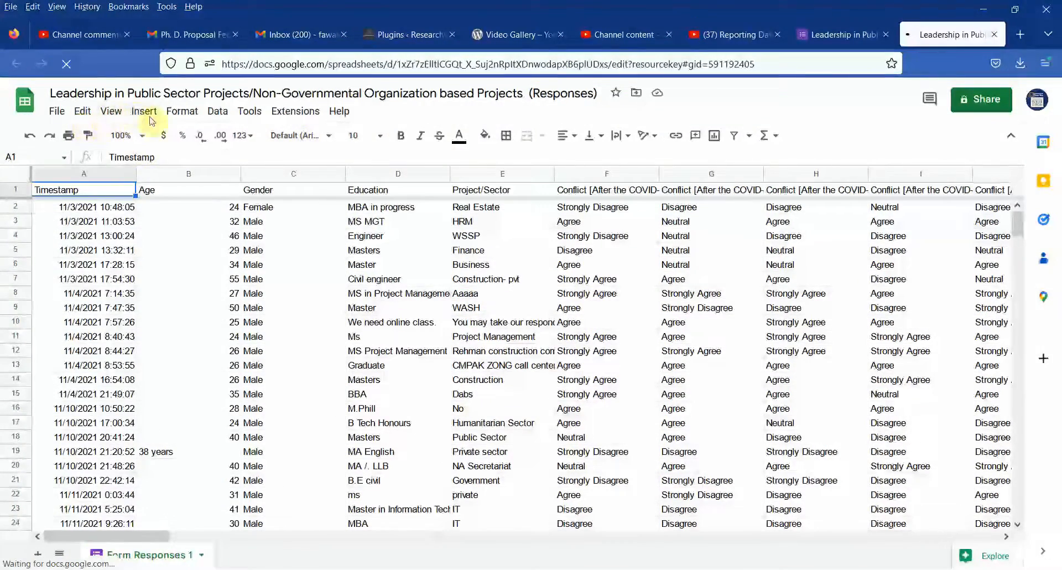
Open the linked responses spreadsheet and bring up an empty Find and replace dialog.
click(82, 111)
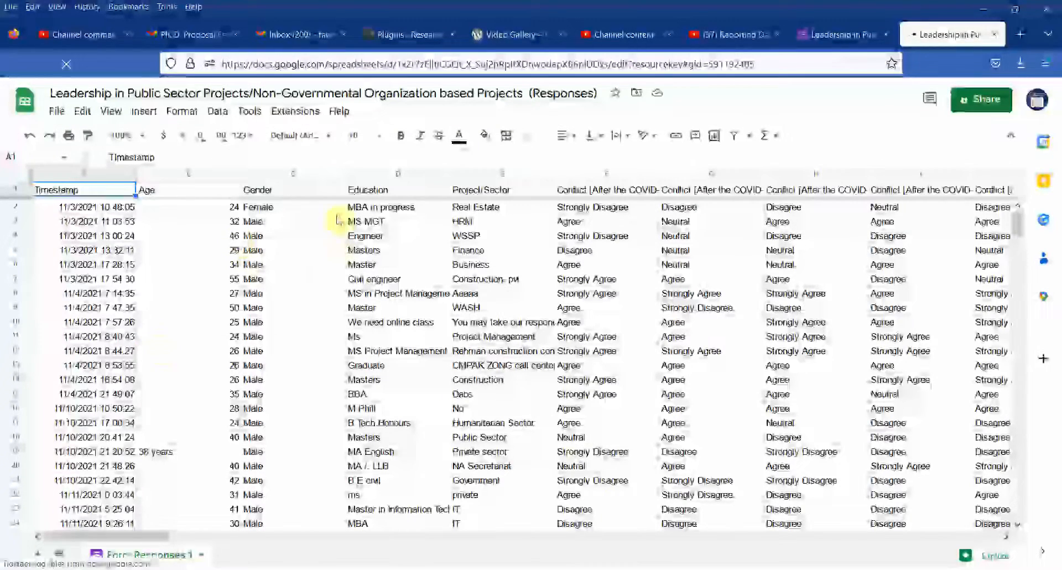
key(ctrl+h)
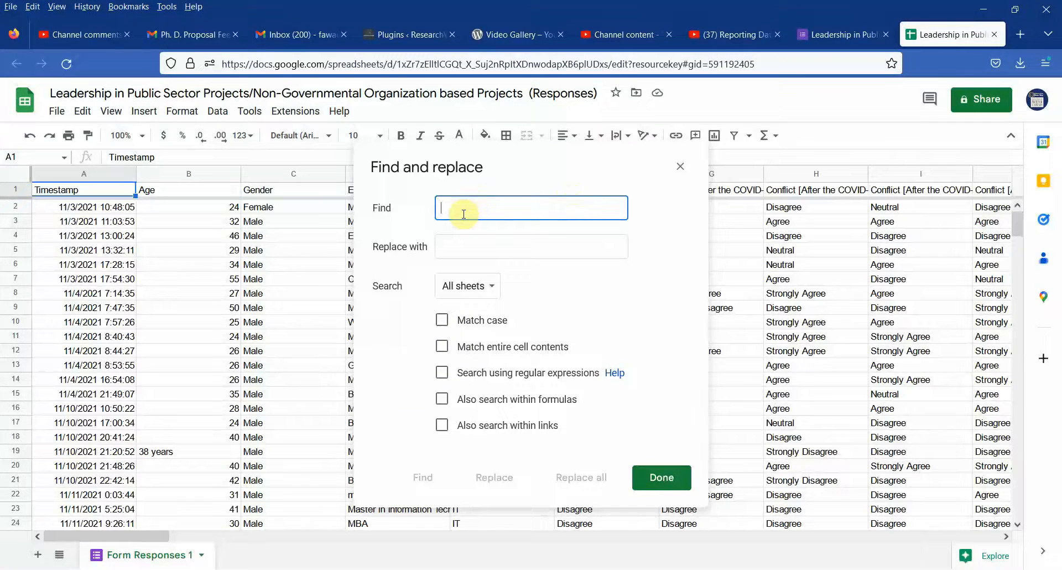
Replace all 688 Strongly Agree answers with 5.
text(Strongly Agree)
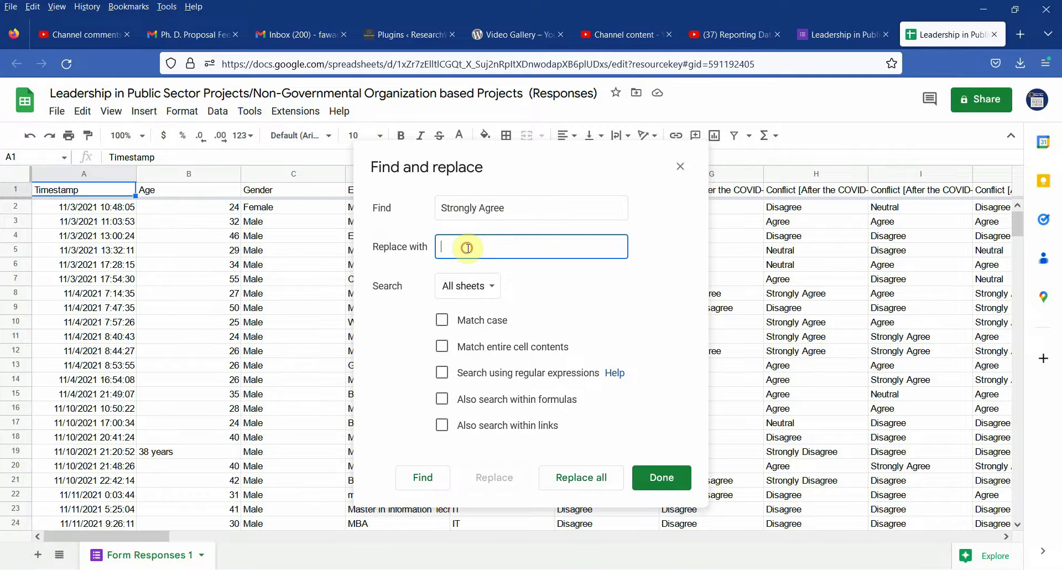
text(5)
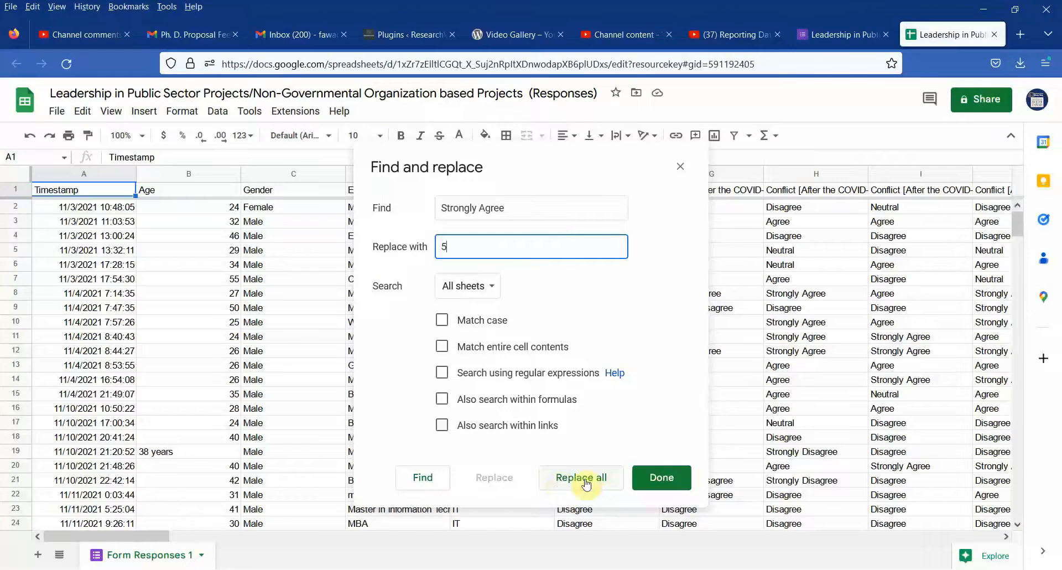
click(580, 477)
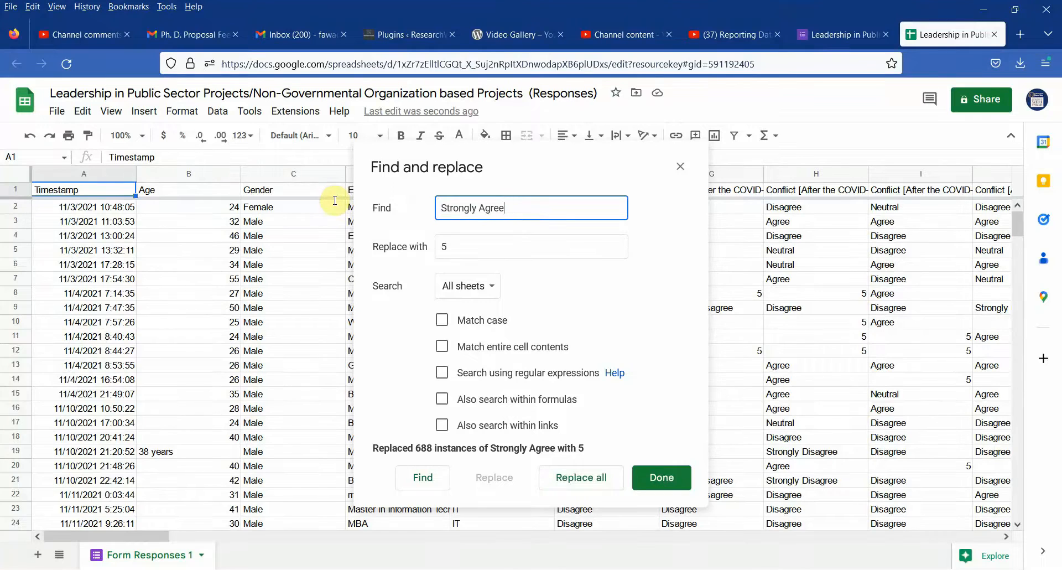
Replace all 602 Strongly Disagree answers with 1.
text(Strongly Disa)
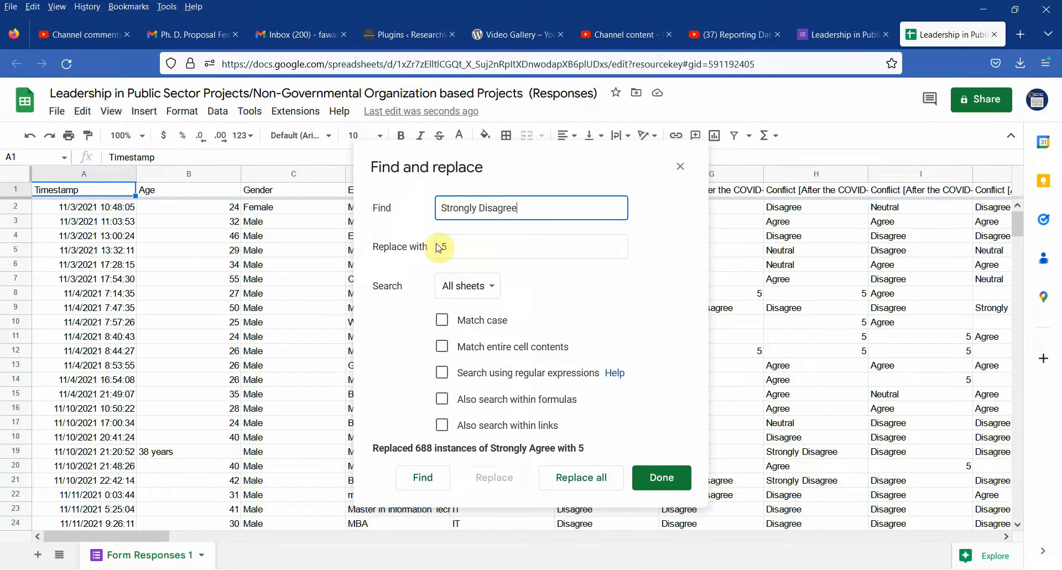
text(1)
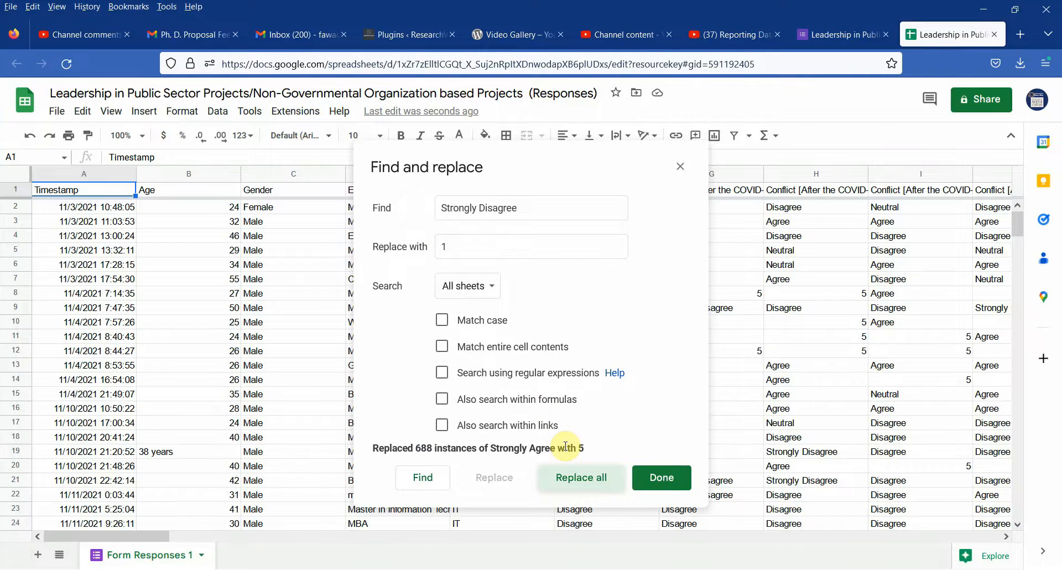
click(580, 477)
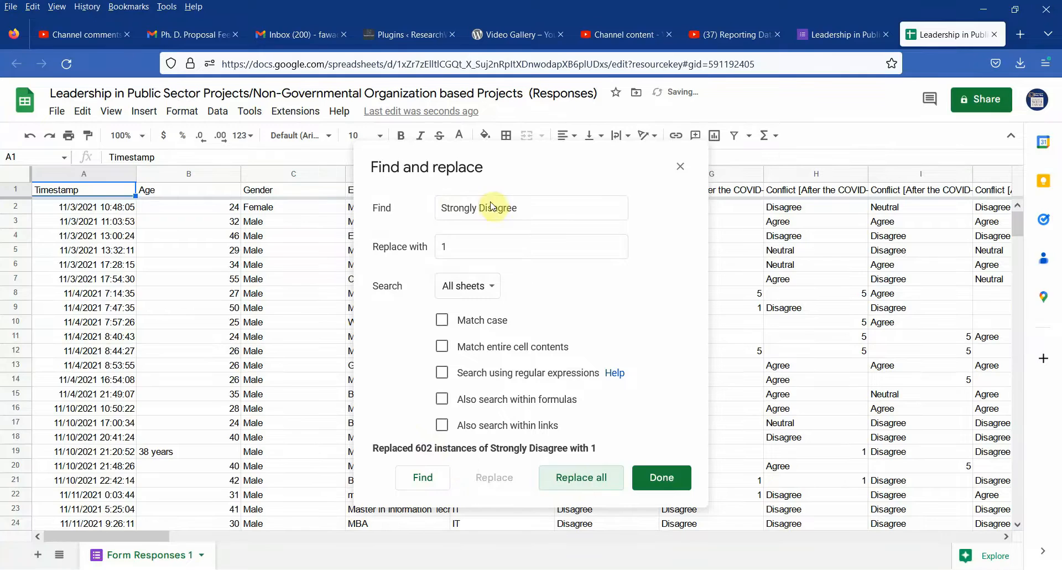
Recode 1,845 Disagree answers as 2 and 2,671 Agree answers as 4.
double_click(458, 207)
text(2)
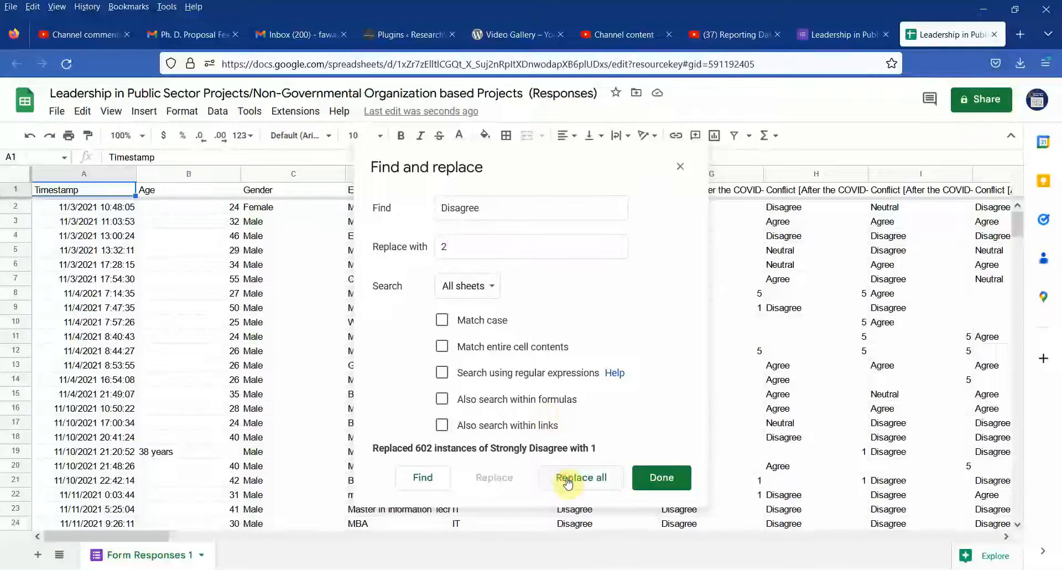
click(580, 477)
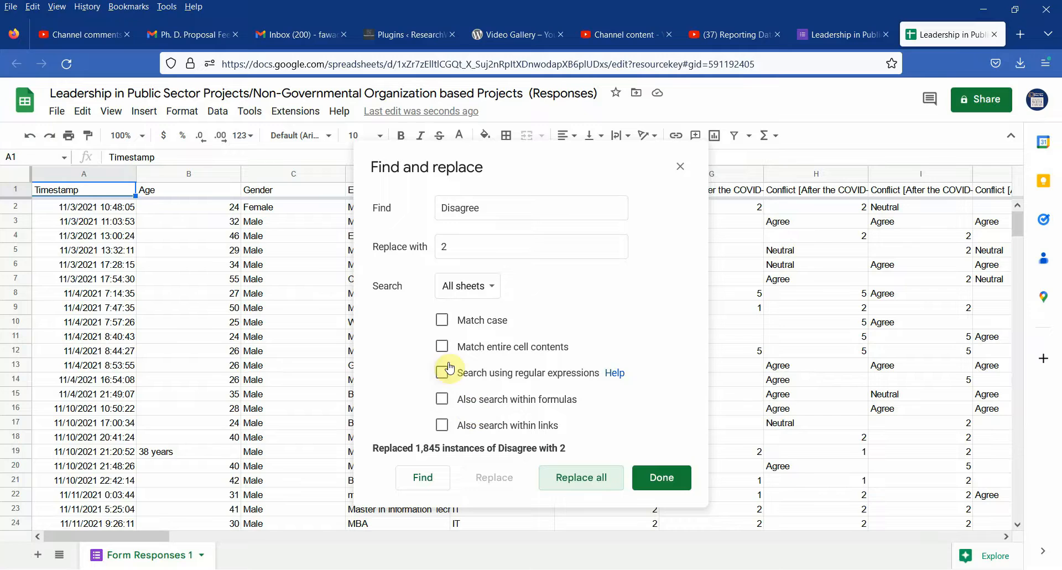
mouse_move(475, 354)
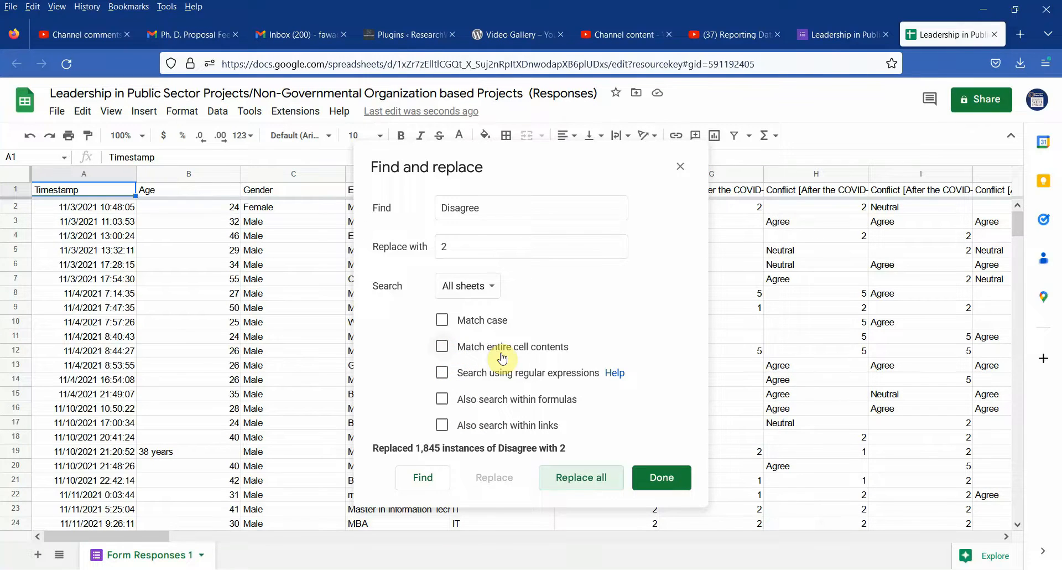
click(530, 207)
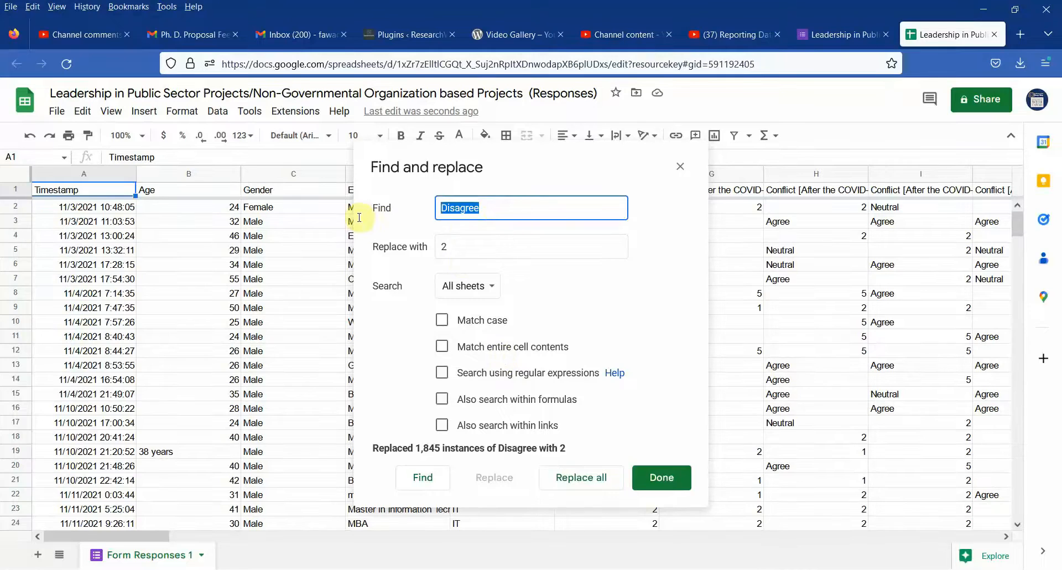
text(Agree)
click(531, 246)
text(4)
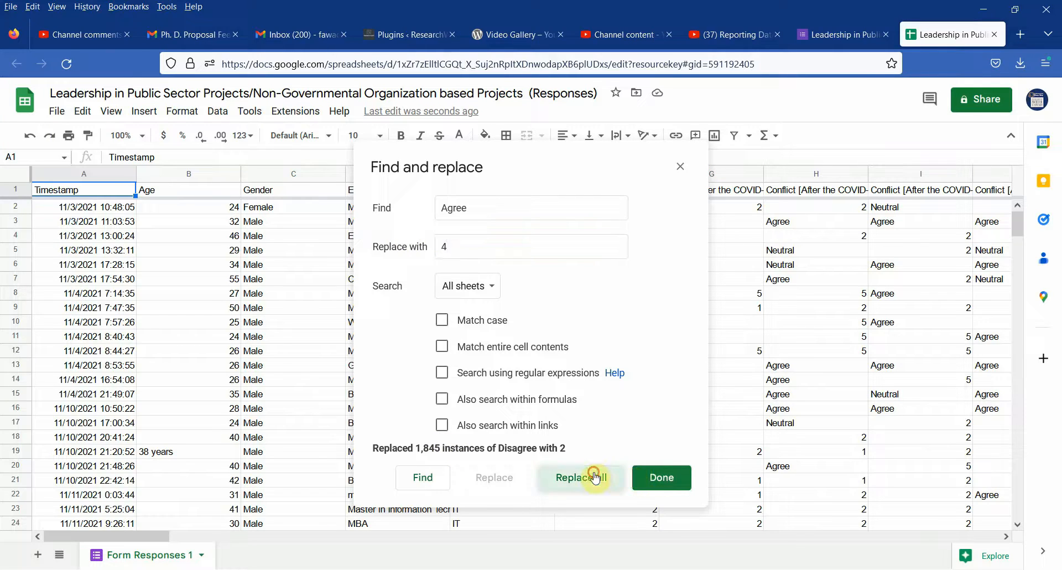
click(581, 477)
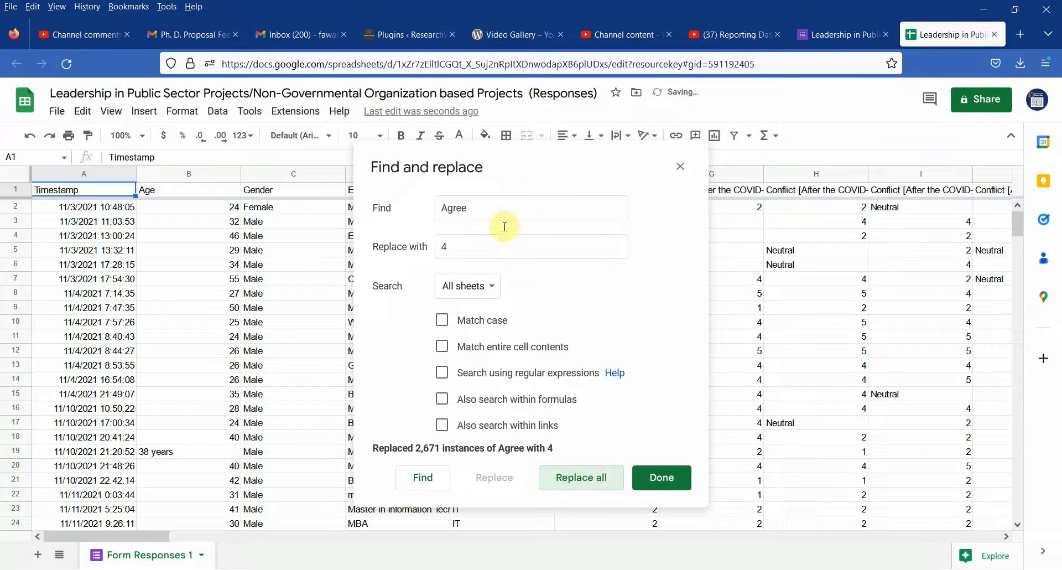
Recode 1,786 Neutral answers as 3.
text(N)
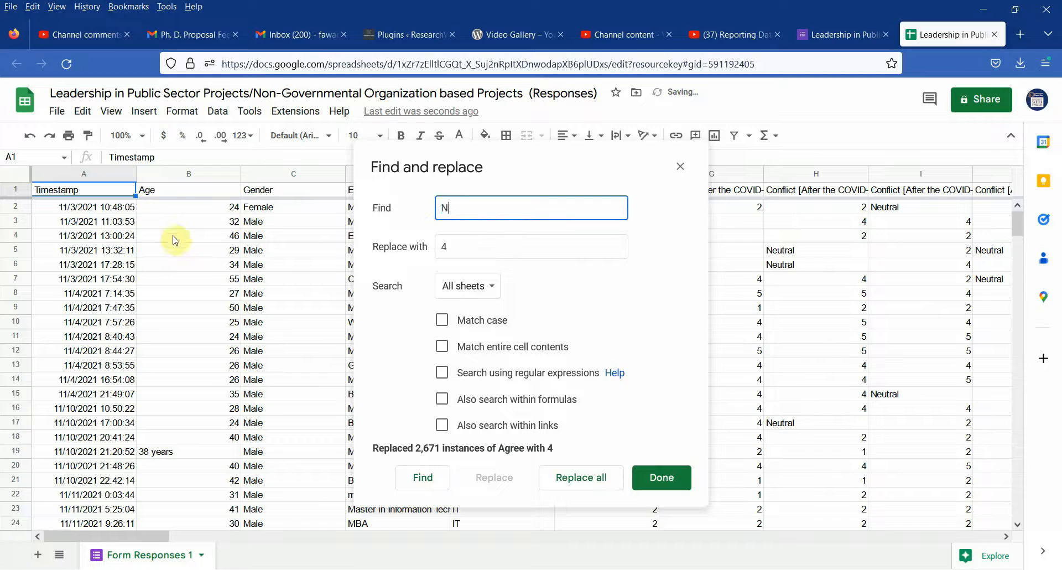
text(eutral)
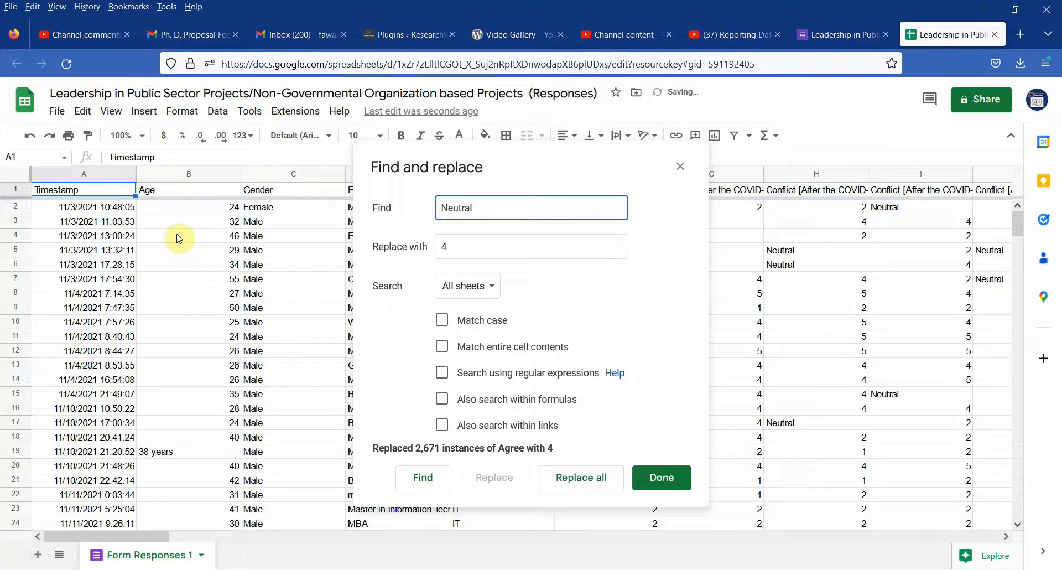
text(3)
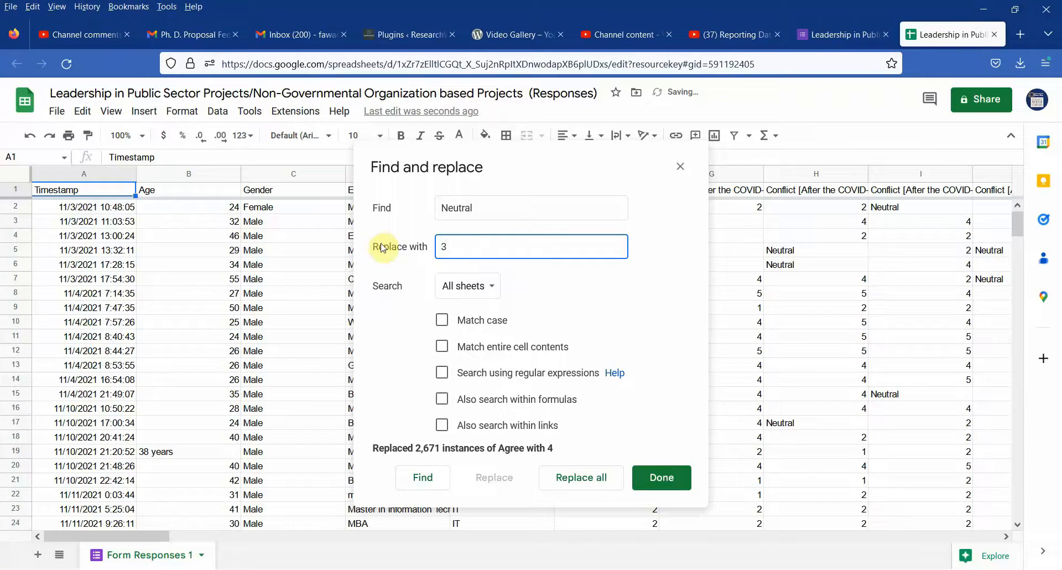
click(582, 477)
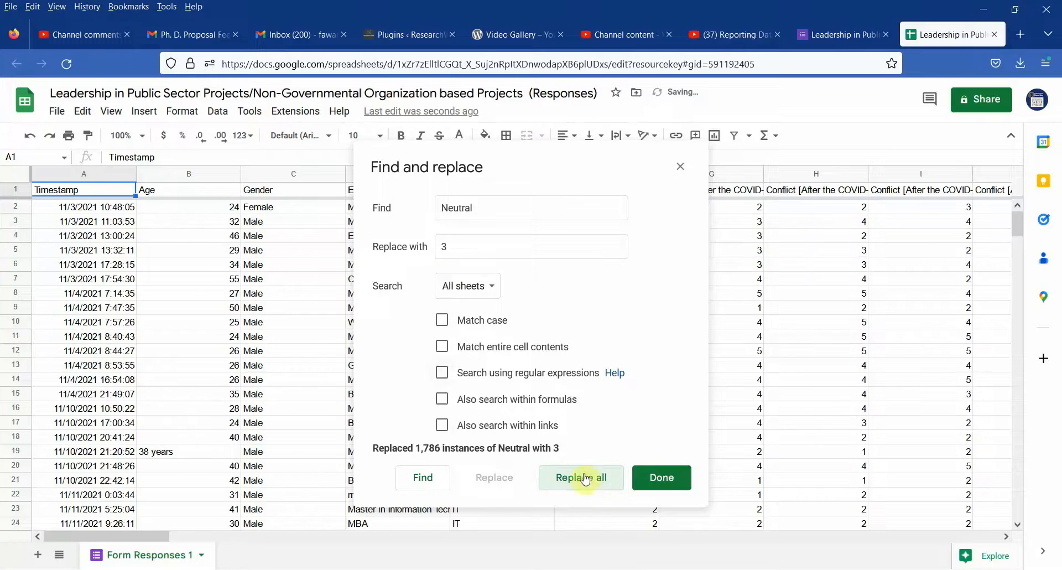
Recode Male answers as 1, then run a replacement on Female answers.
text(Male)
text(1)
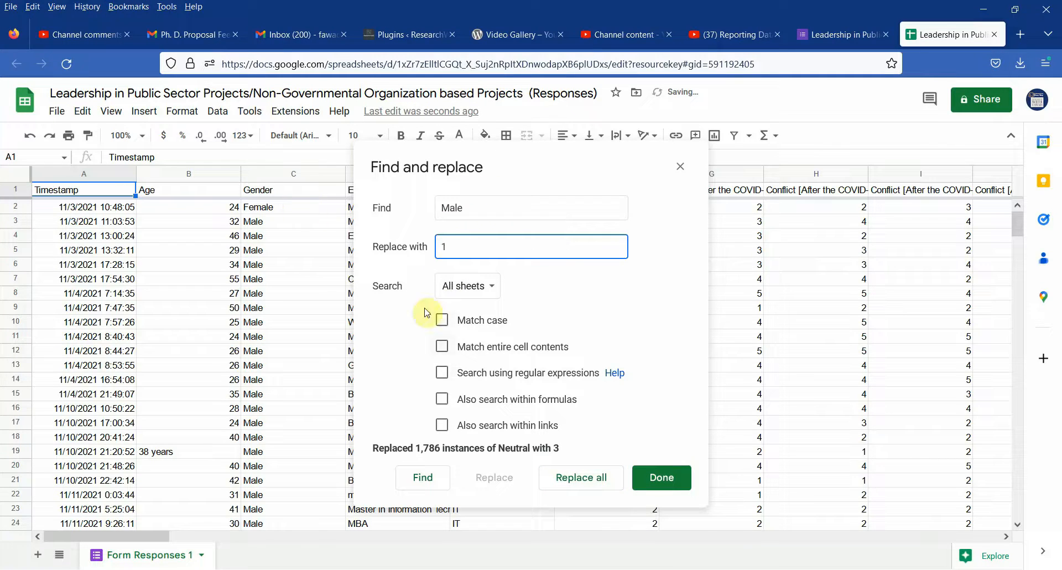
click(581, 477)
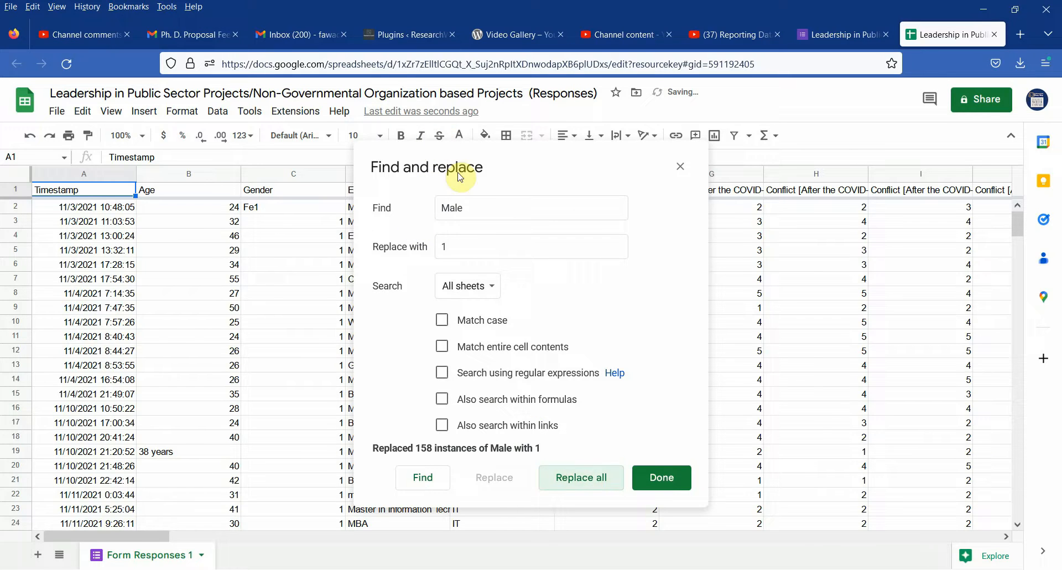
text(Fem)
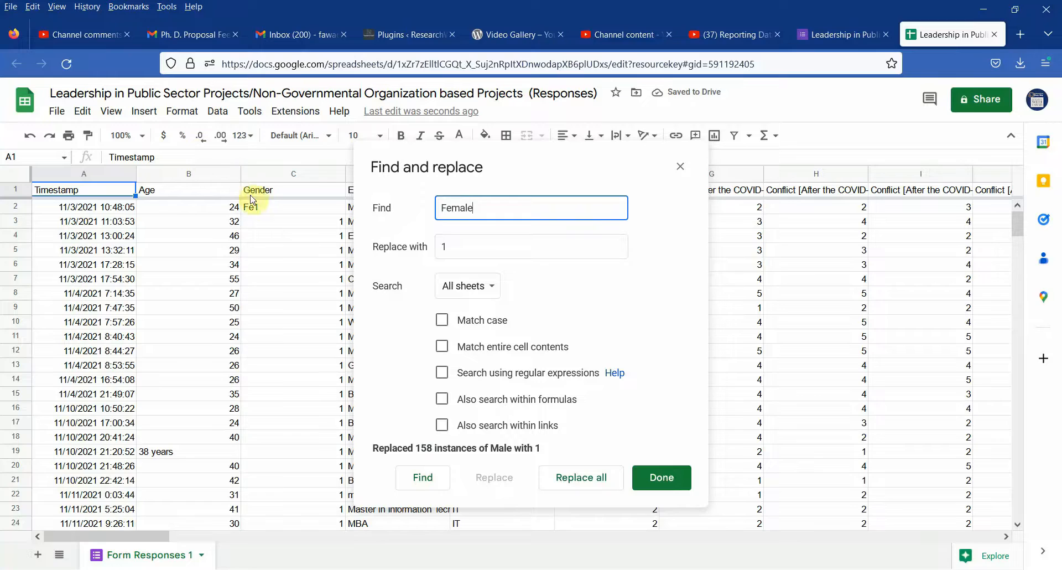
click(531, 246)
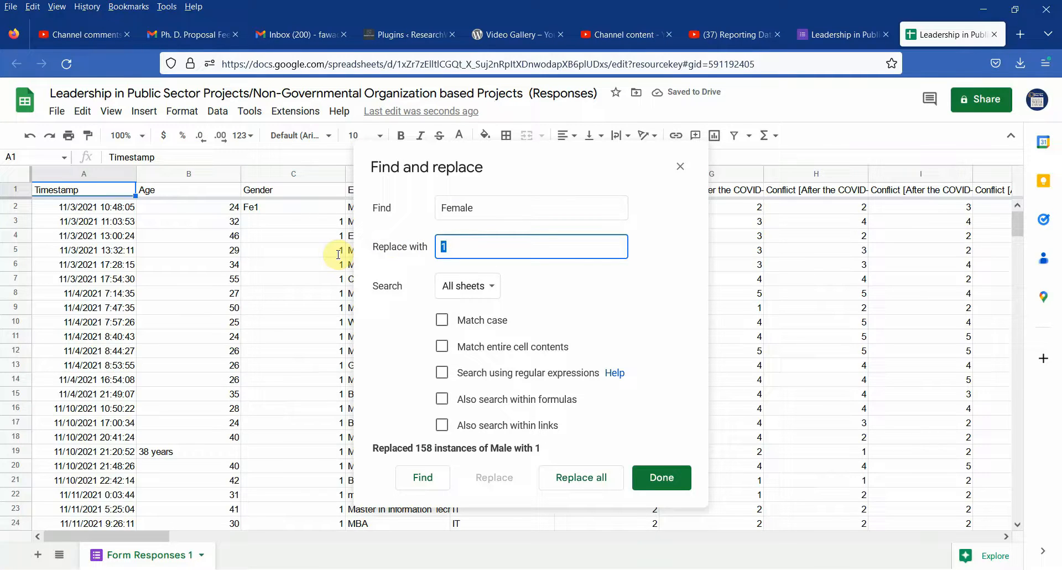
click(581, 477)
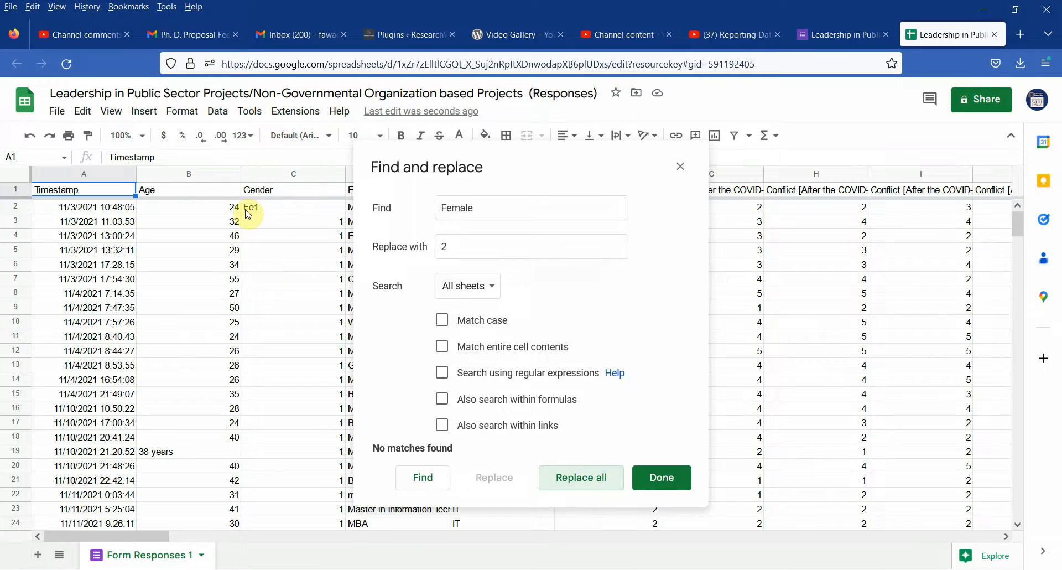
mouse_move(297, 215)
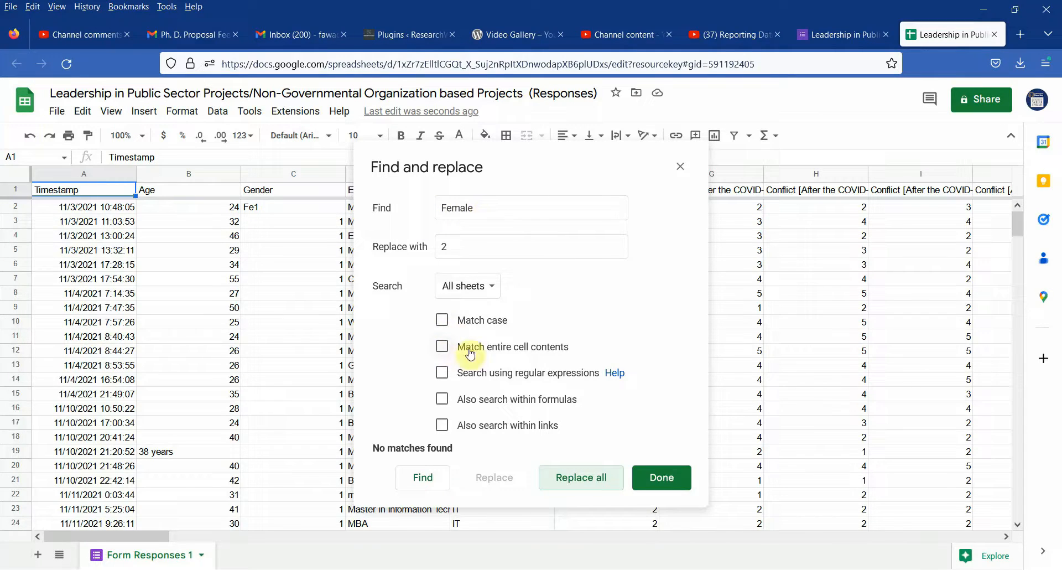
mouse_move(552, 355)
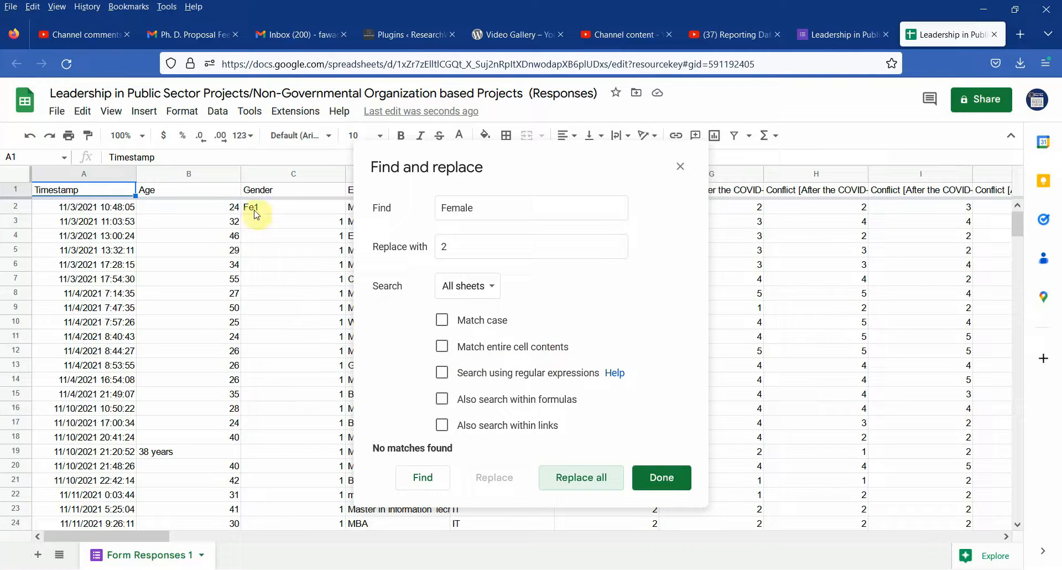
mouse_move(271, 217)
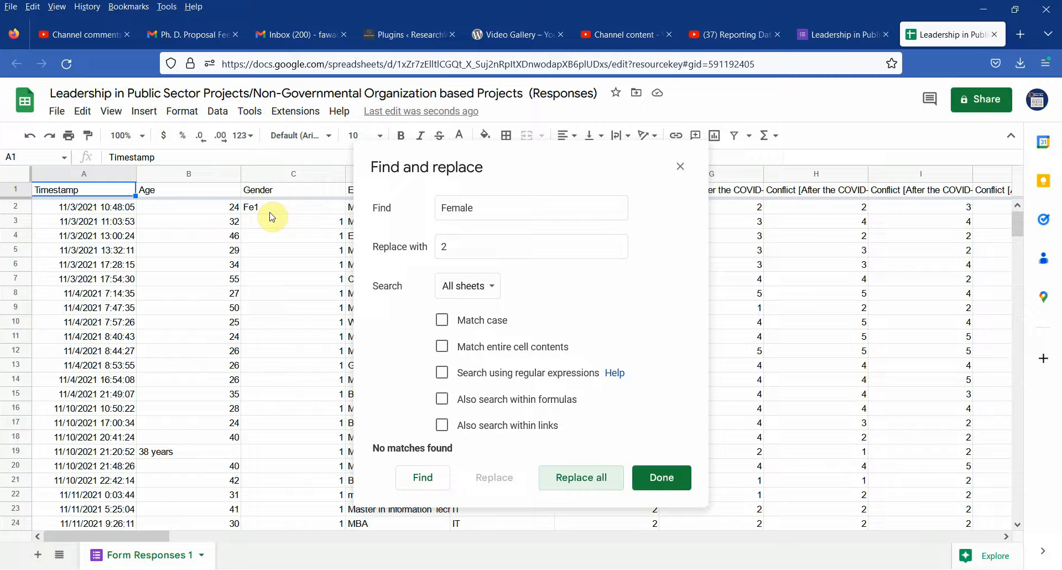
mouse_move(284, 211)
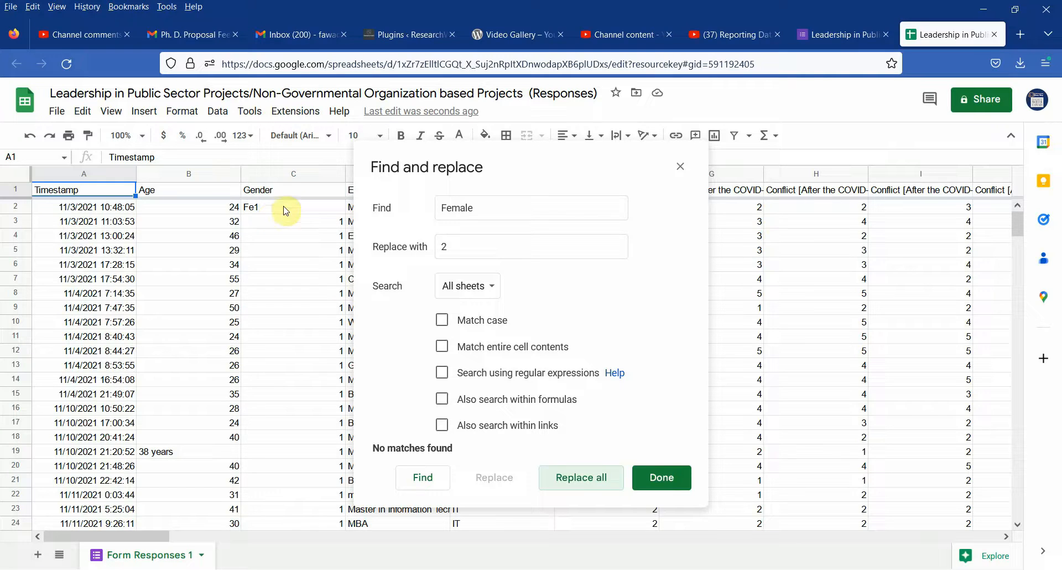
Replace the 35 leftover Fe1 entries with 2 and close the dialog.
text(Fe1)
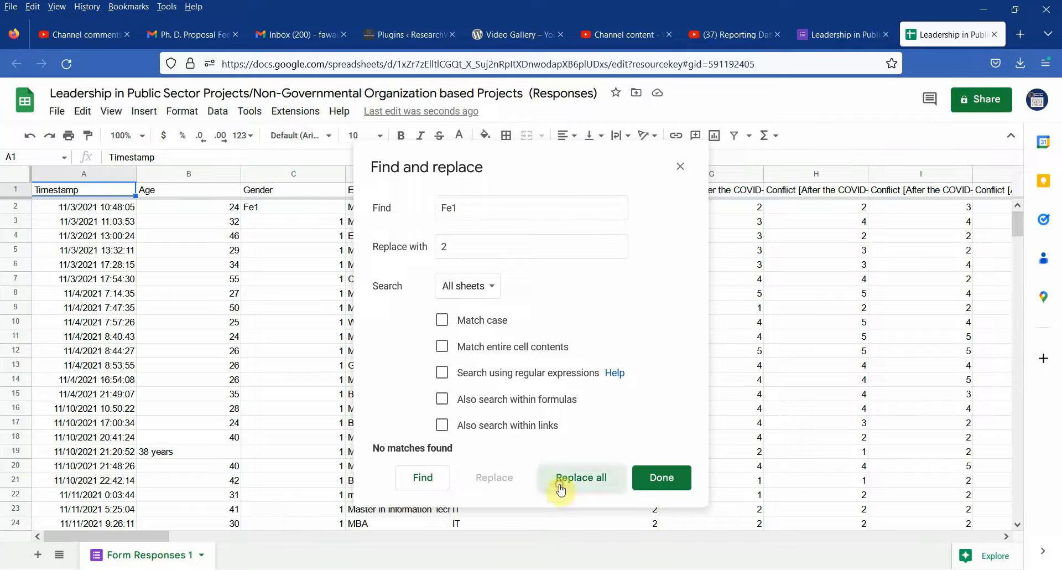
click(581, 477)
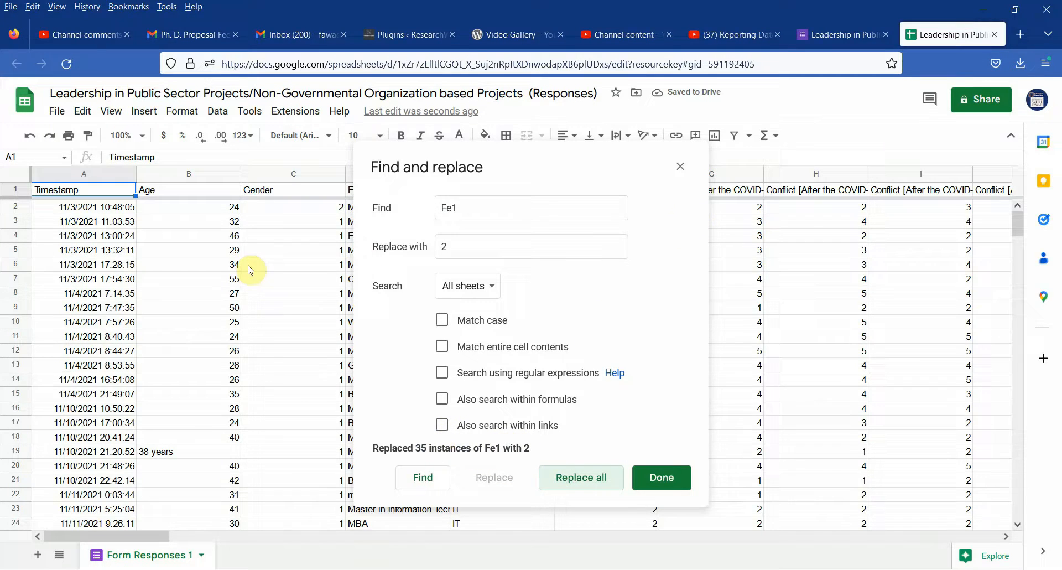
click(660, 477)
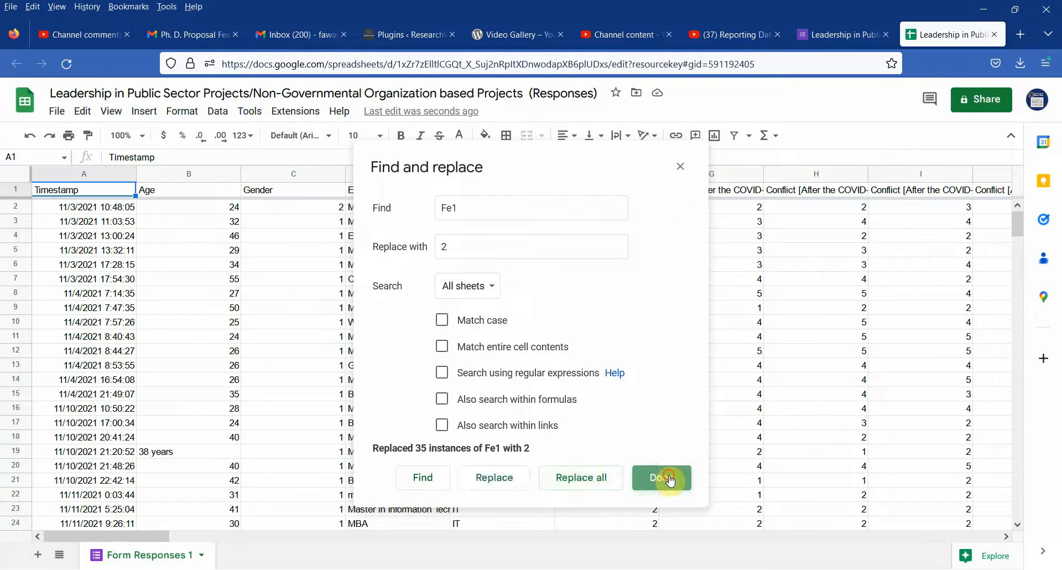
Close Find and replace and download the responses as an Excel .xlsx workbook.
click(661, 477)
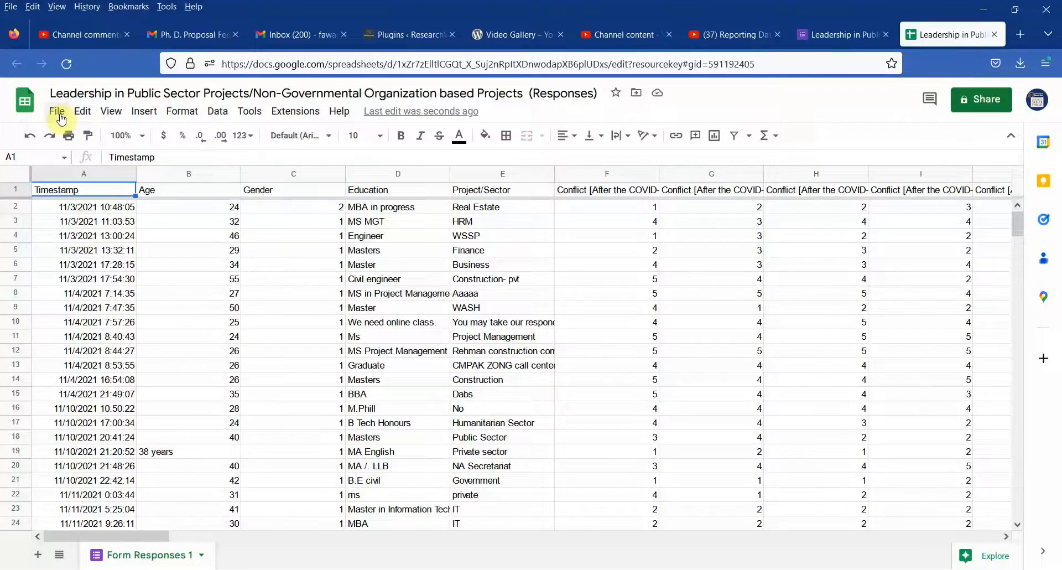
click(56, 110)
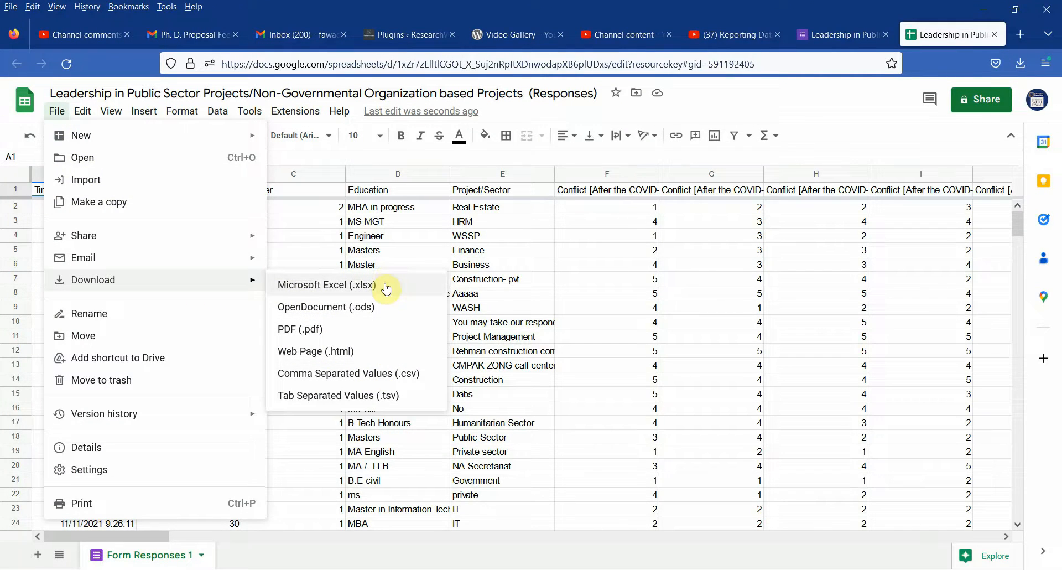
mouse_move(400, 376)
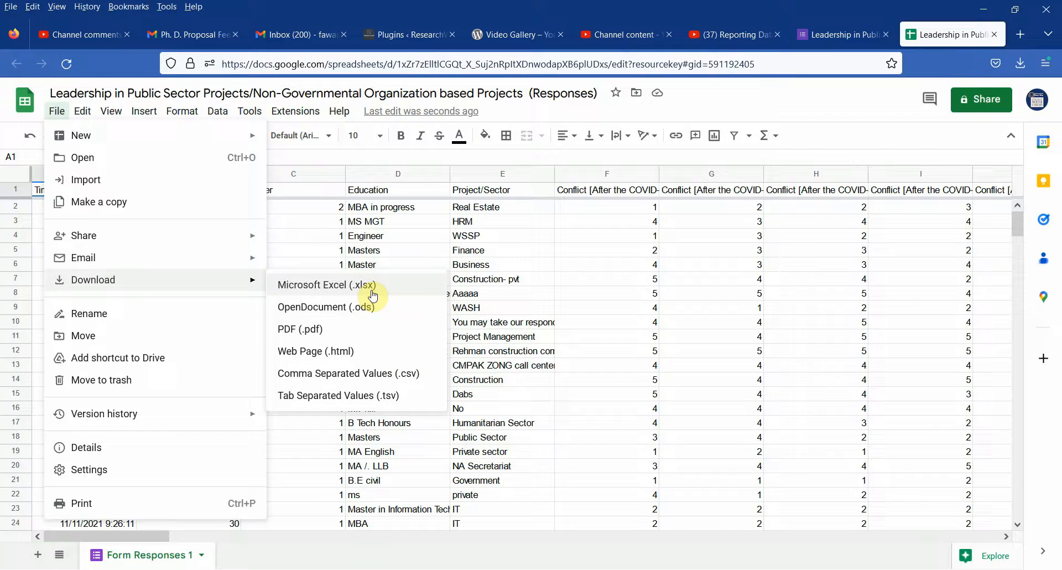
click(326, 285)
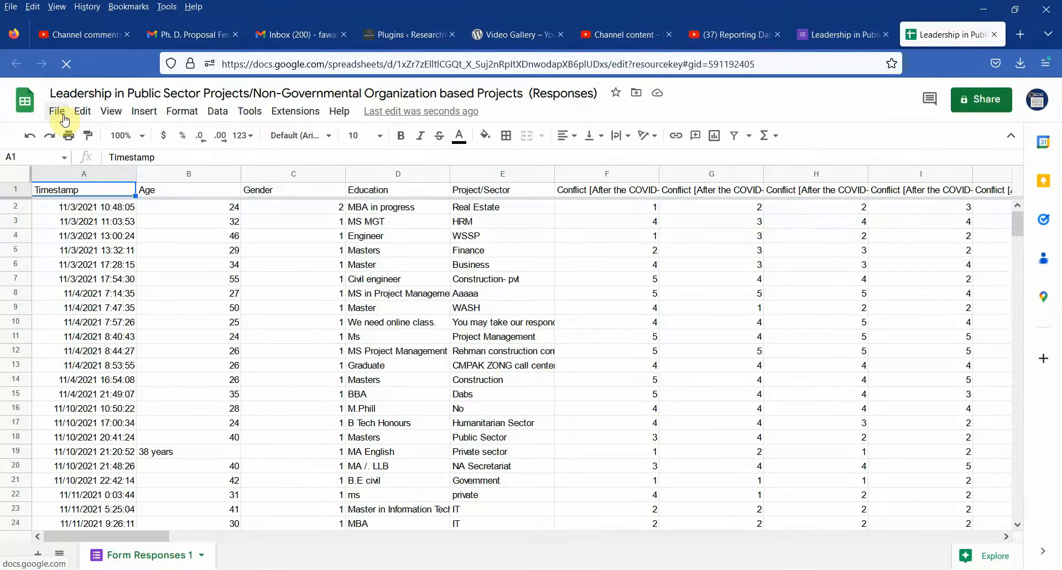
click(1020, 63)
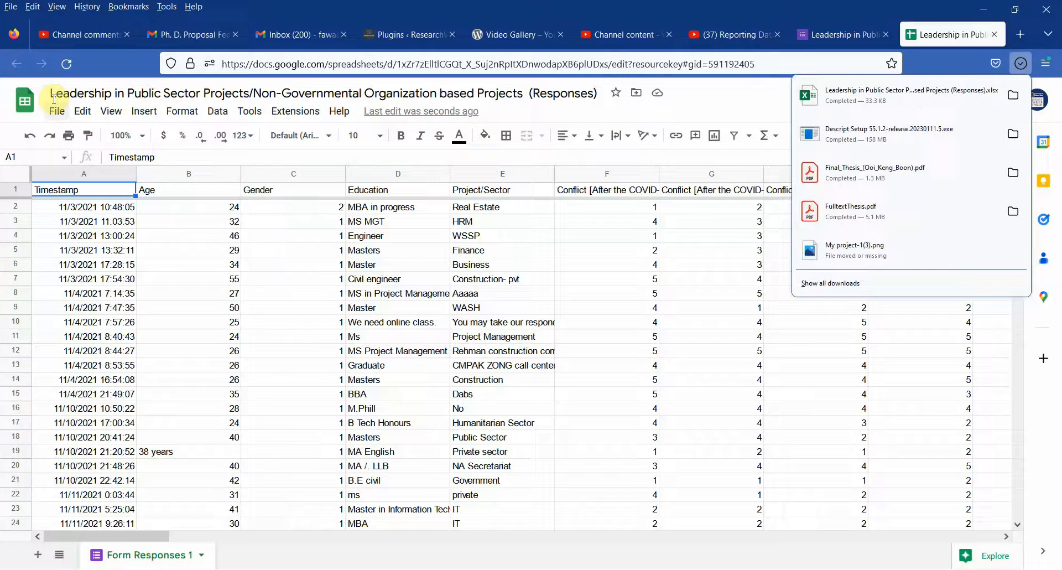
Download the responses as a Form Responses 1 .csv file.
click(56, 111)
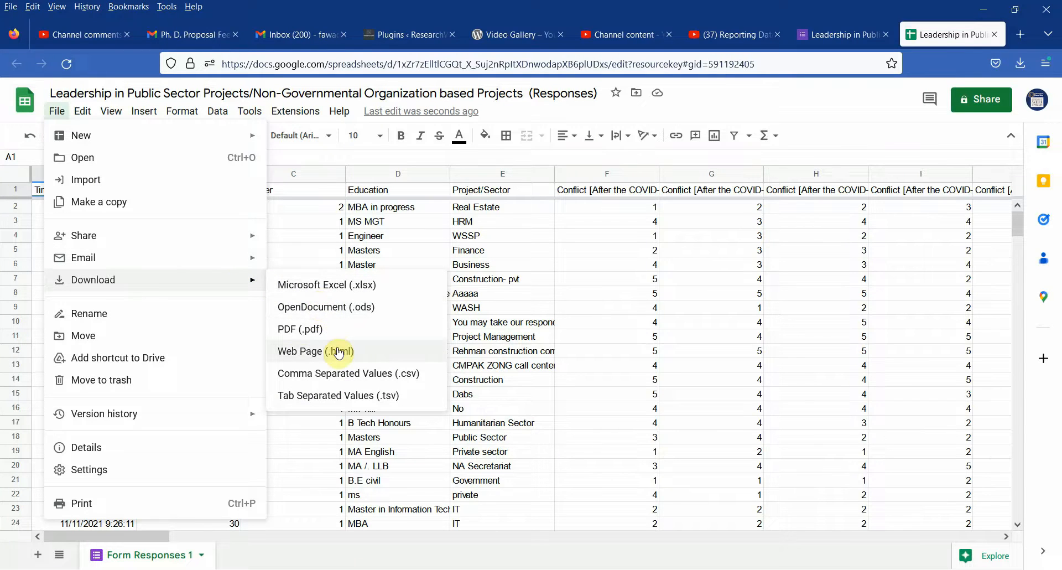
click(315, 352)
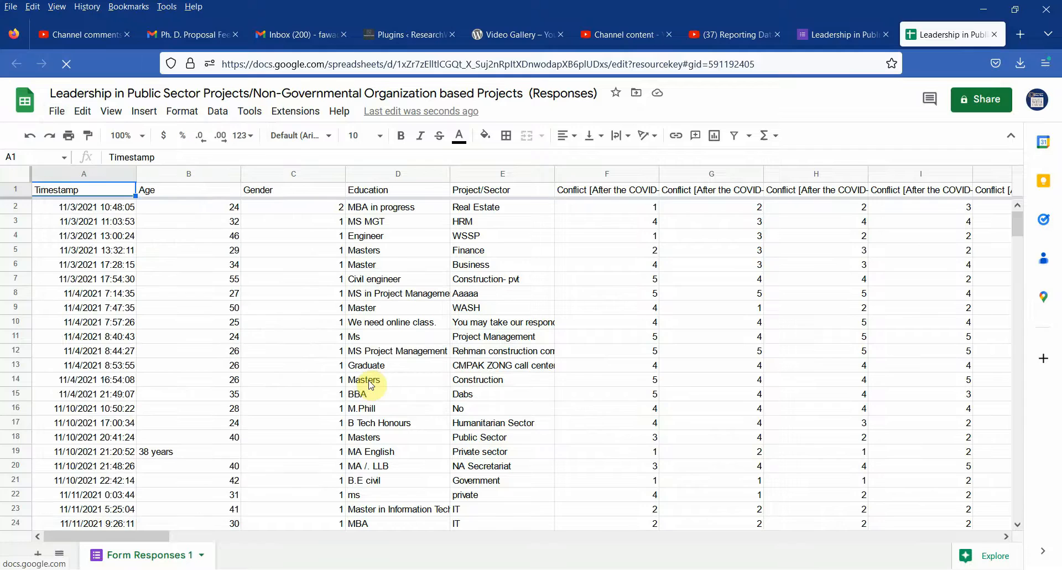
click(1021, 62)
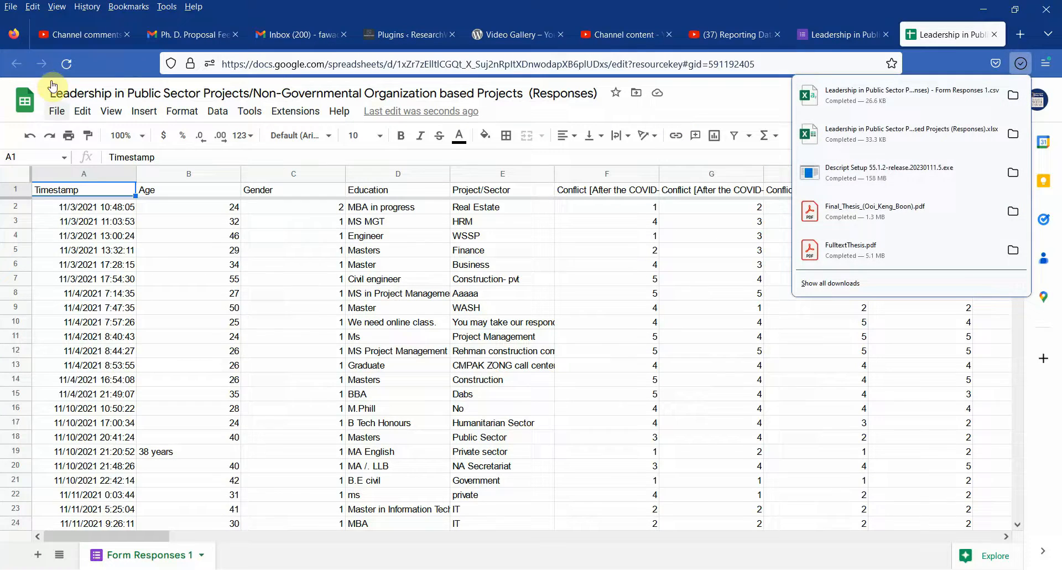
click(57, 111)
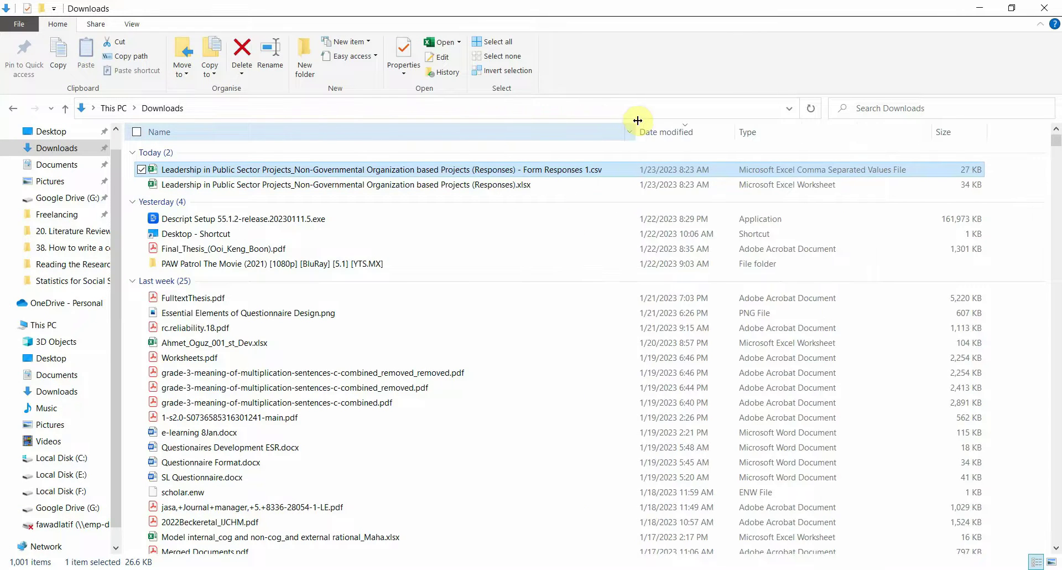
Open the downloaded Responses .xlsx workbook from Downloads in Excel.
click(474, 185)
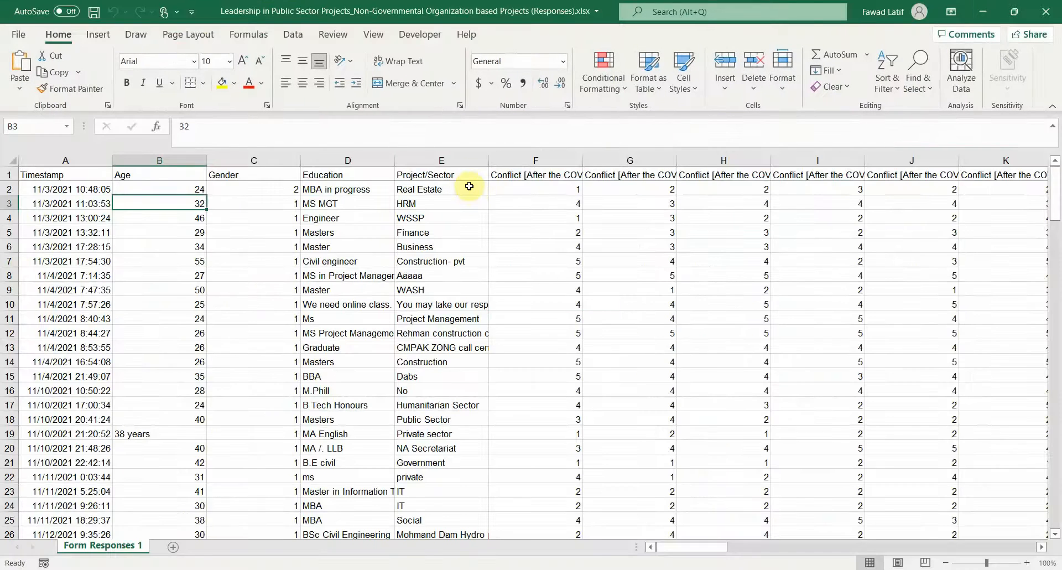
mouse_move(536, 178)
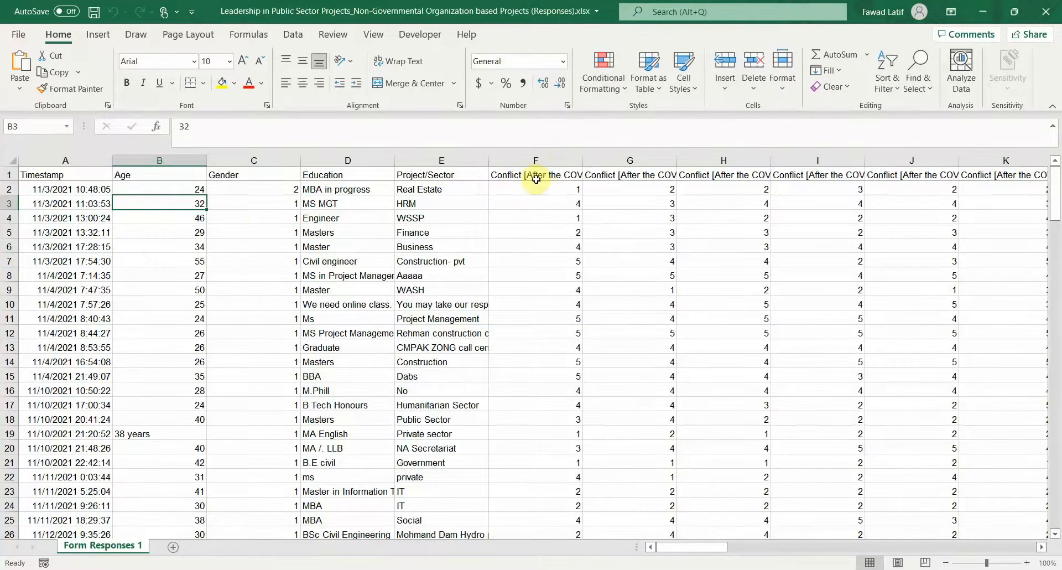
click(536, 175)
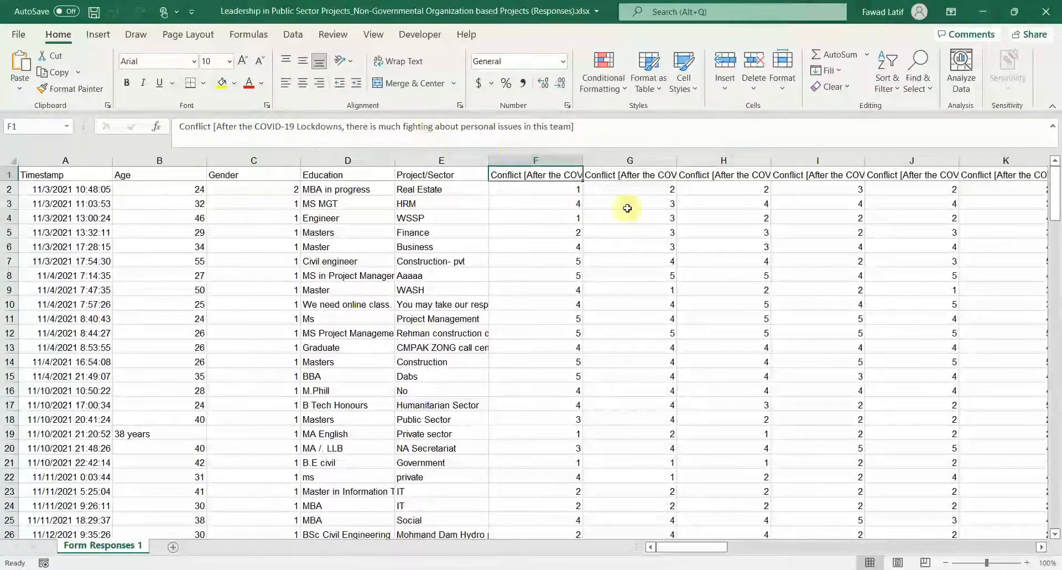
Replace the fourteen Conflict question headers with the series CF1 through CF14.
click(695, 175)
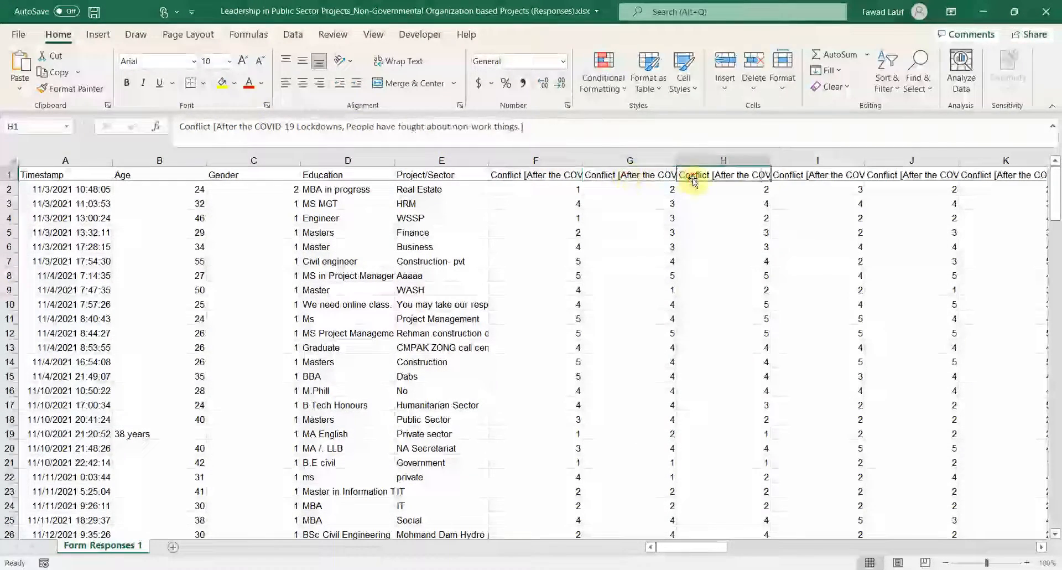
click(817, 175)
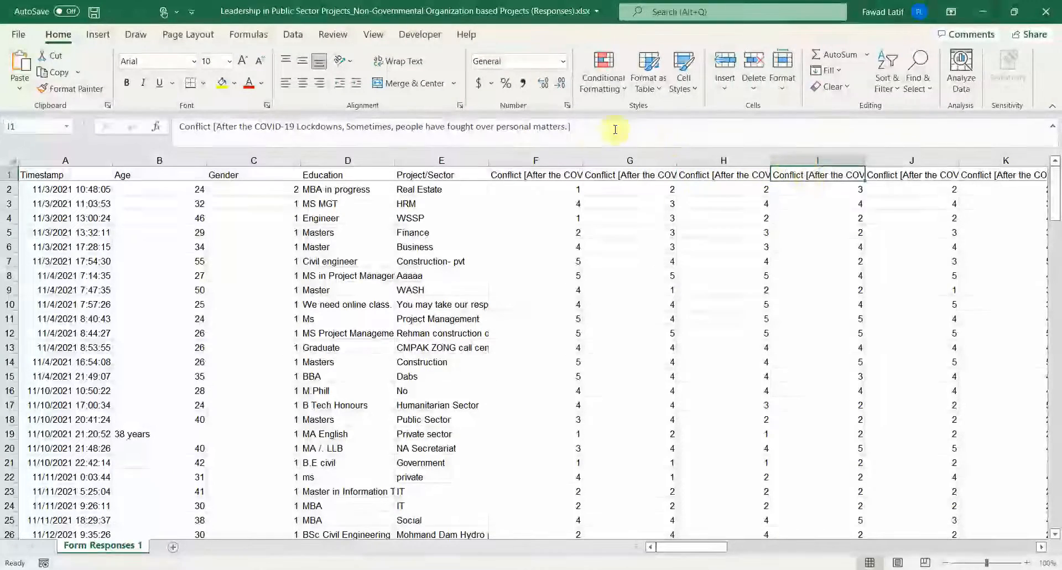
double_click(818, 174)
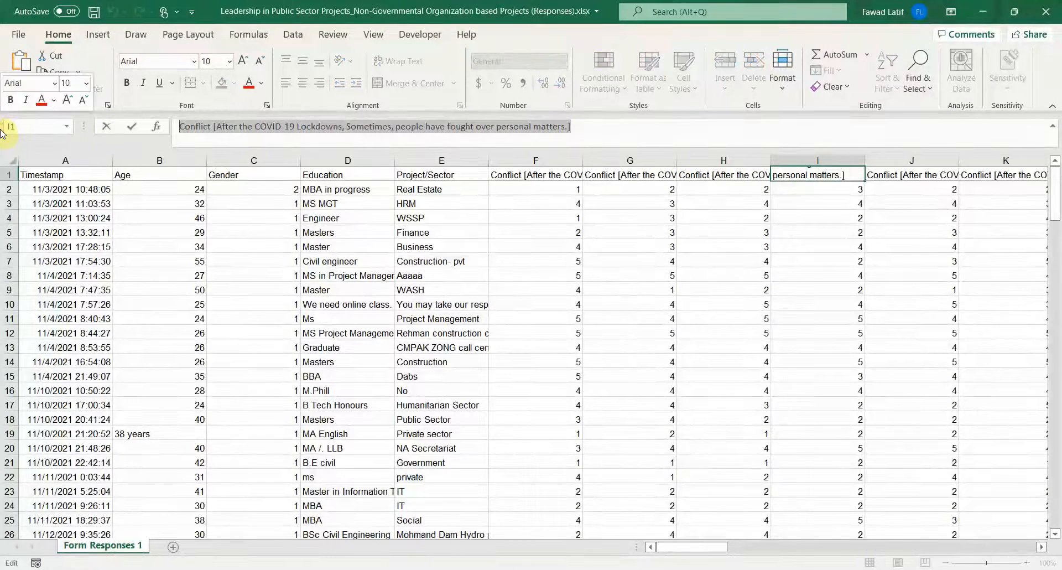
click(723, 175)
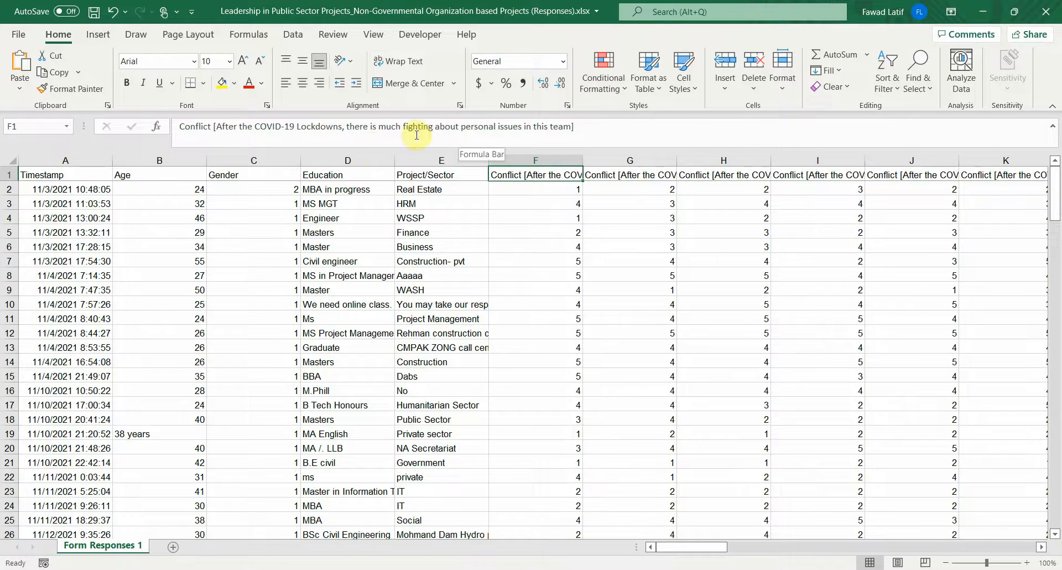
text(CF1)
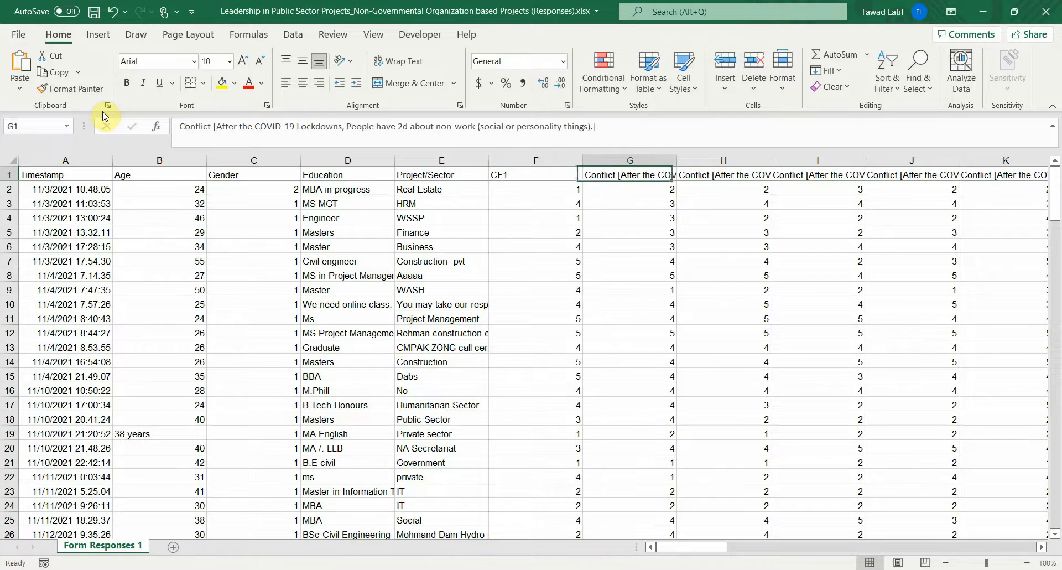
text(CF)
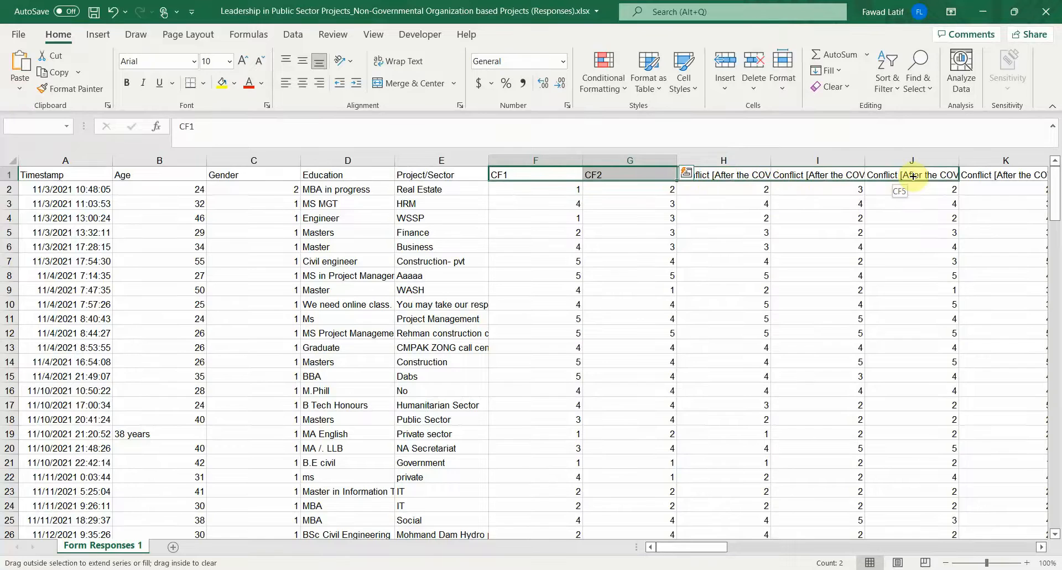
scroll(right, 3)
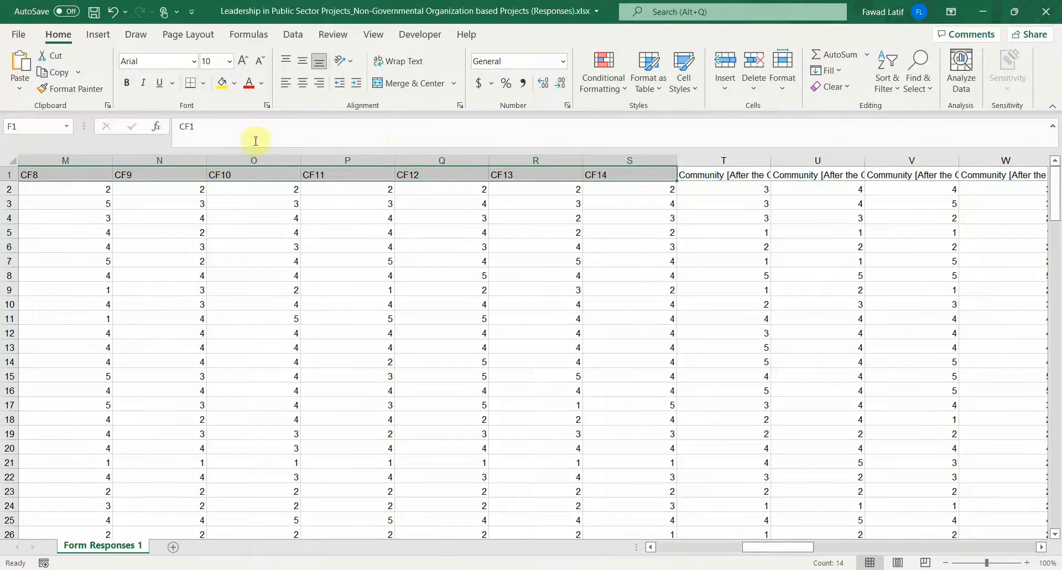
Code Community headers COM1–COM6 and Leadership LE1–LE7, and start Teams headers at TE1.
click(724, 174)
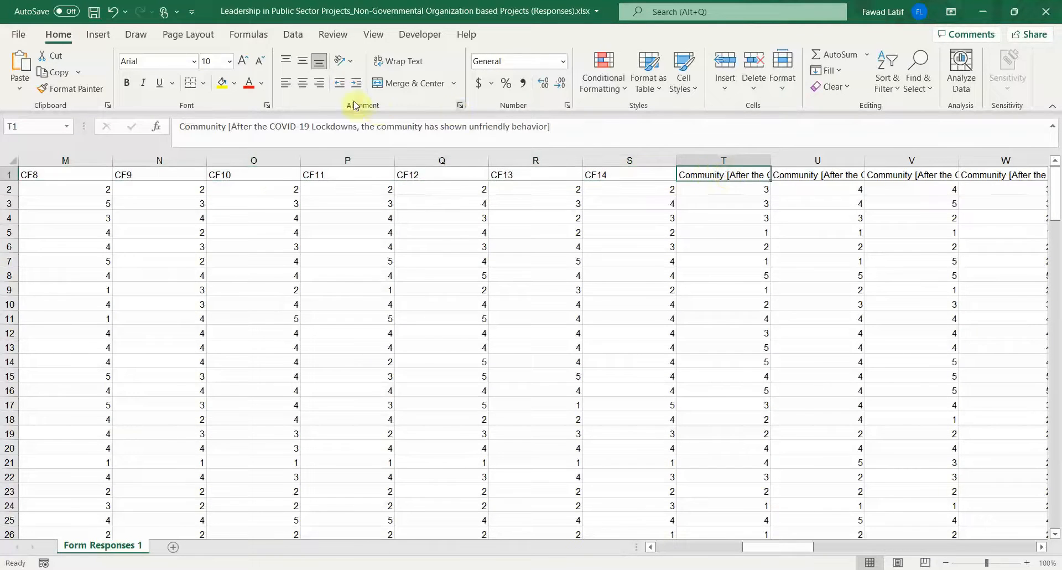
text(COM1)
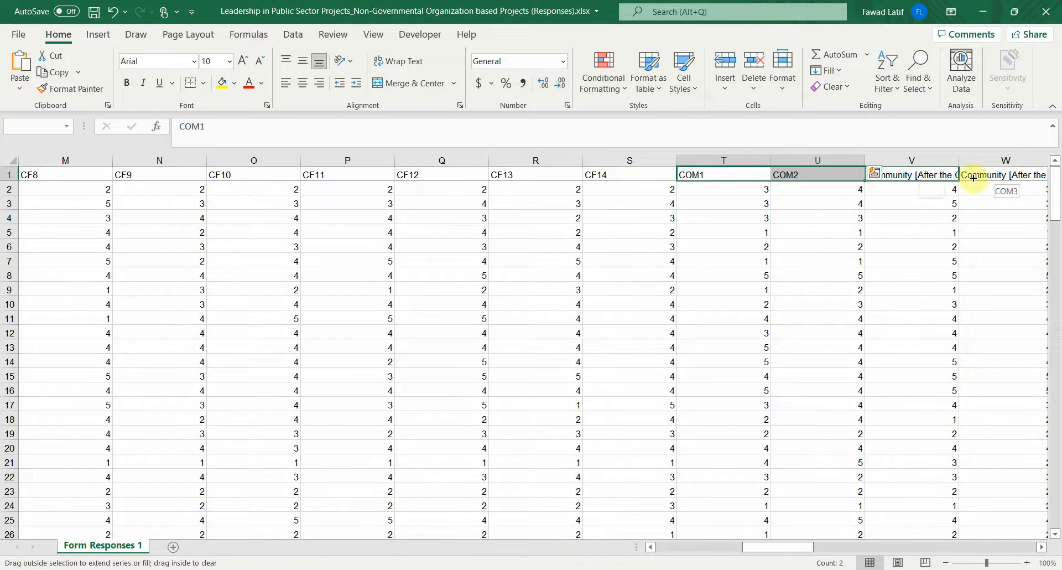
scroll(right, 3)
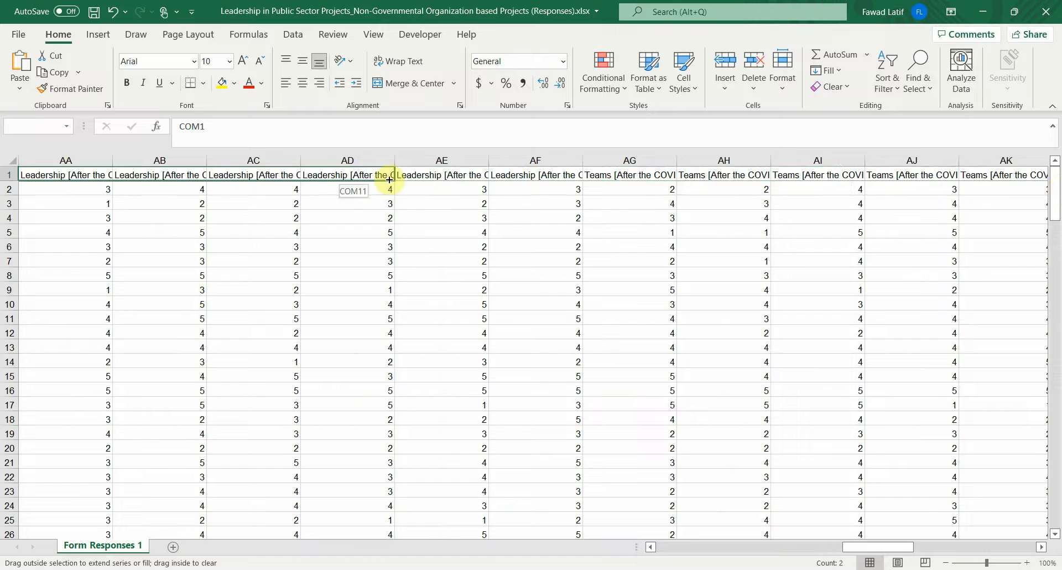
scroll(left, 3)
text(LE1)
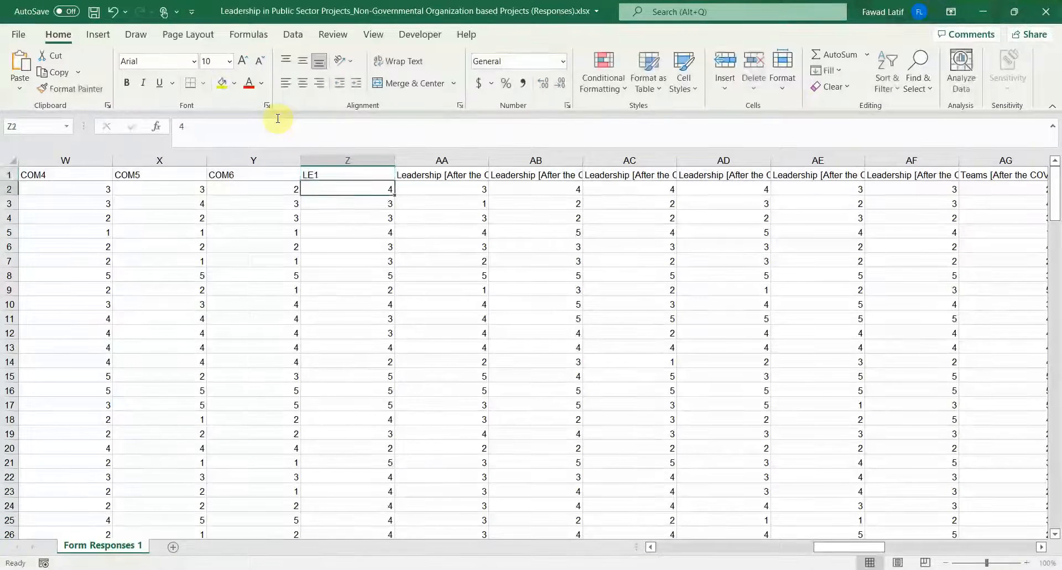
click(441, 188)
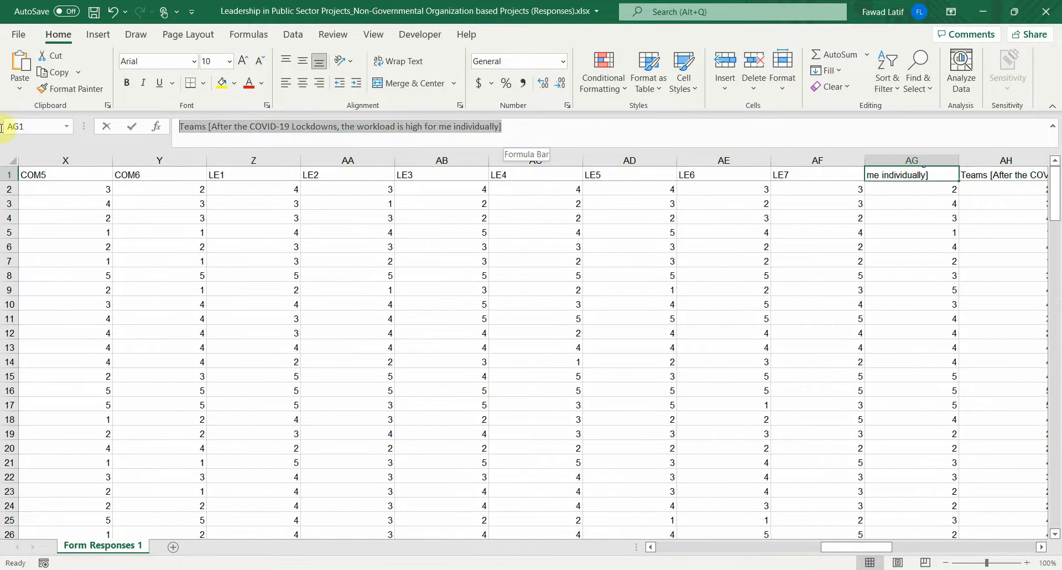
text(TE1)
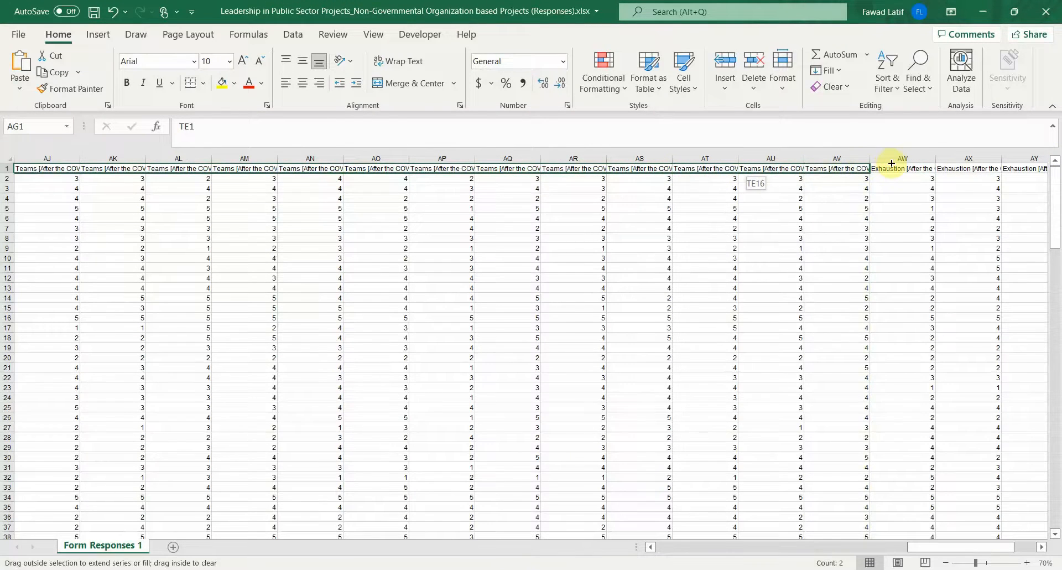
Finish Teams headers as TE1–TE16 and code Exhaustion headers EX1 through EX5.
click(922, 178)
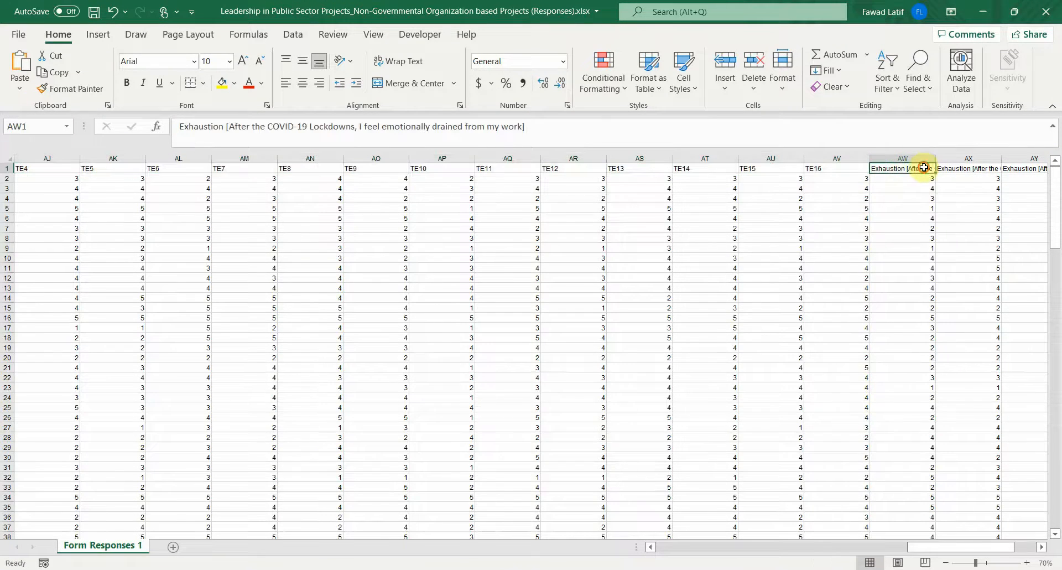
double_click(901, 169)
text(EX1)
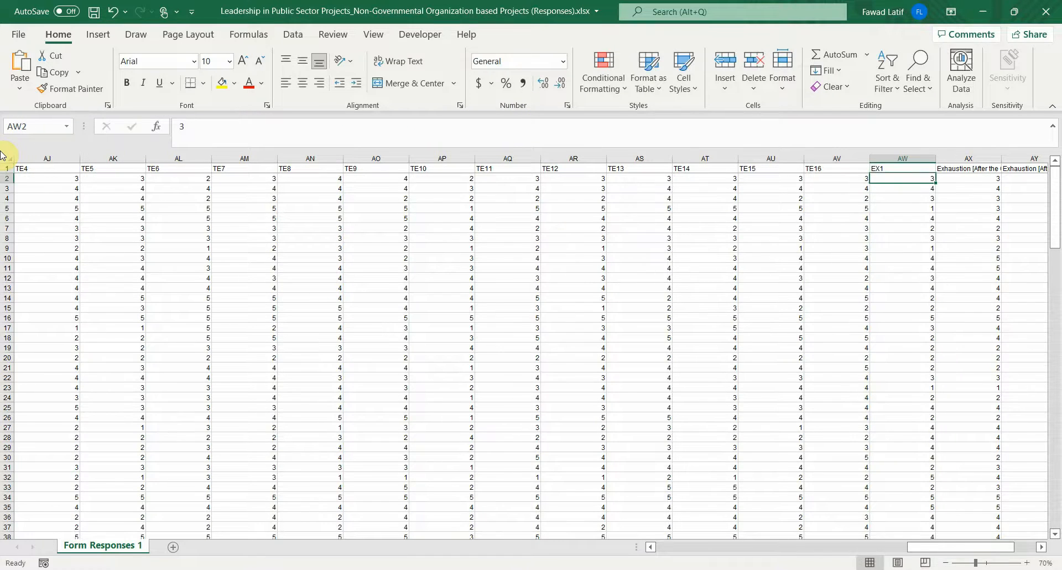
click(968, 168)
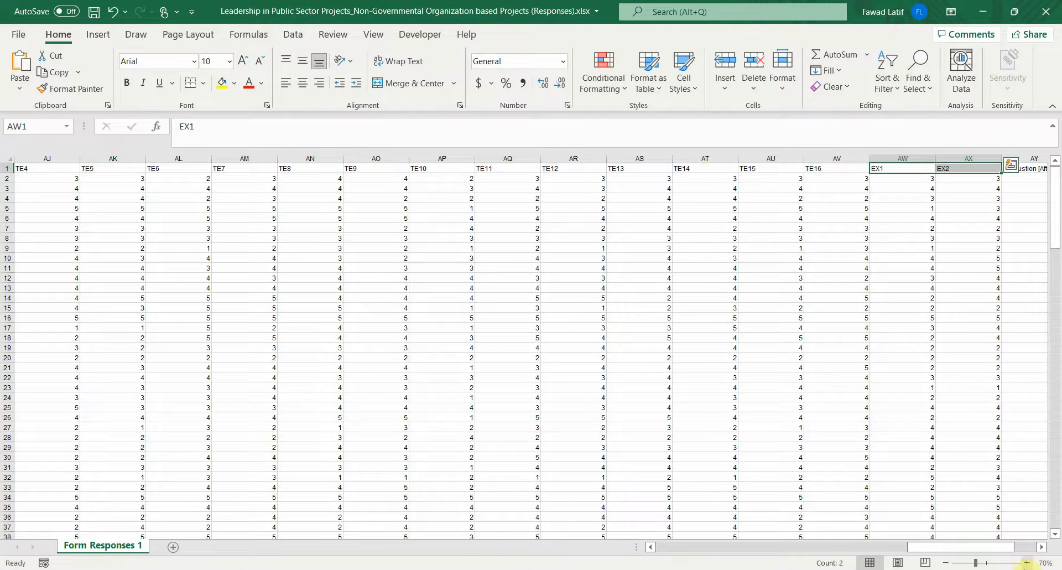
scroll(right, 3)
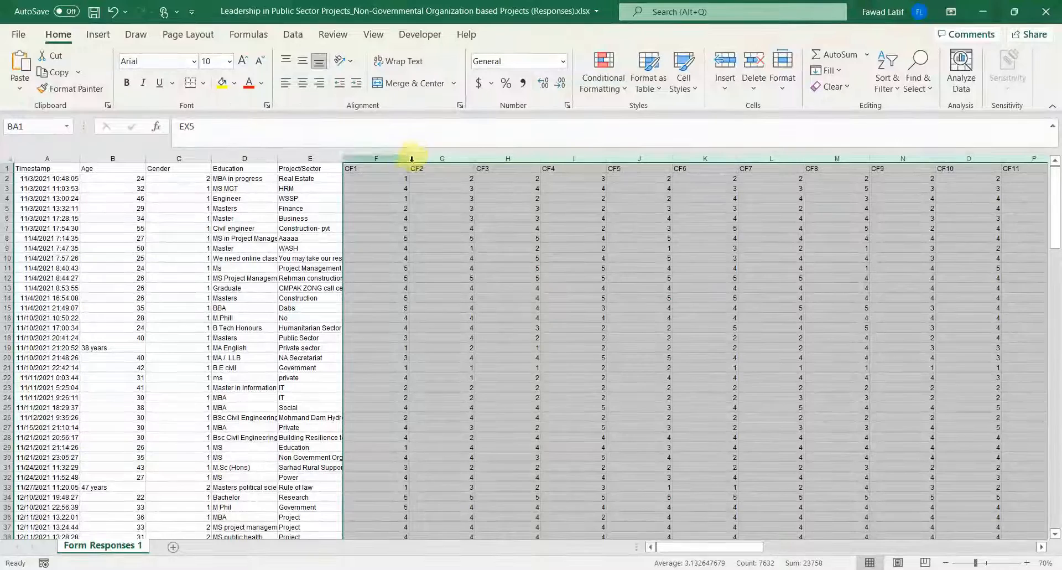
Narrow the response columns, delete Timestamp, turn 'years' ages into numbers, and save.
drag(411, 159, 370, 158)
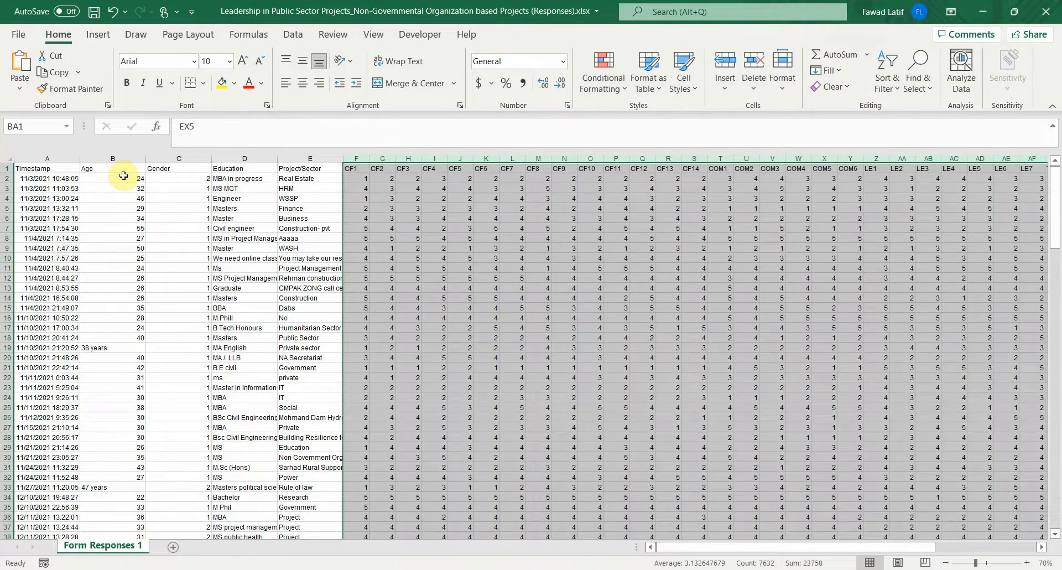
click(31, 168)
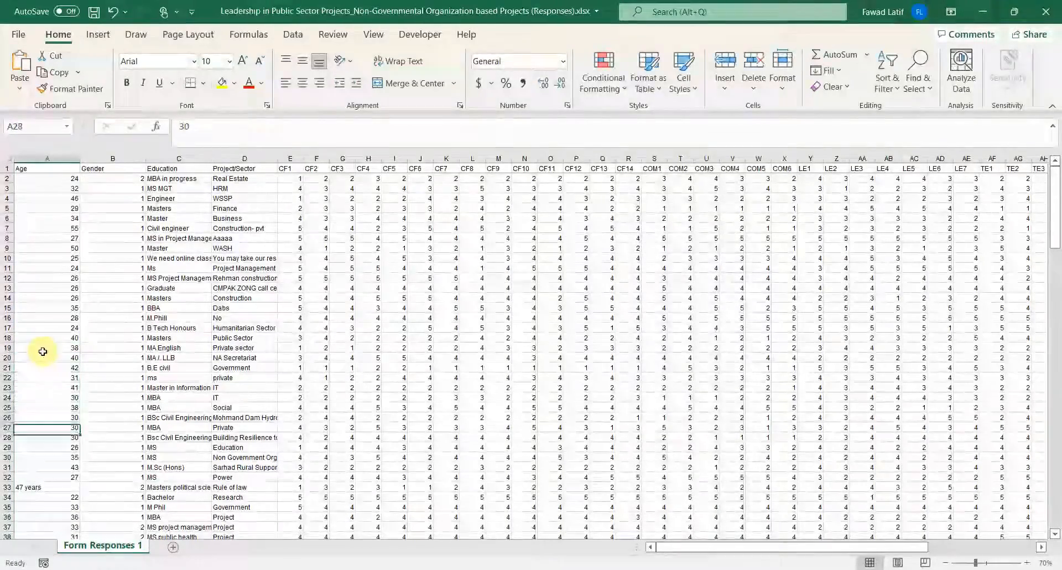
click(33, 487)
text(47)
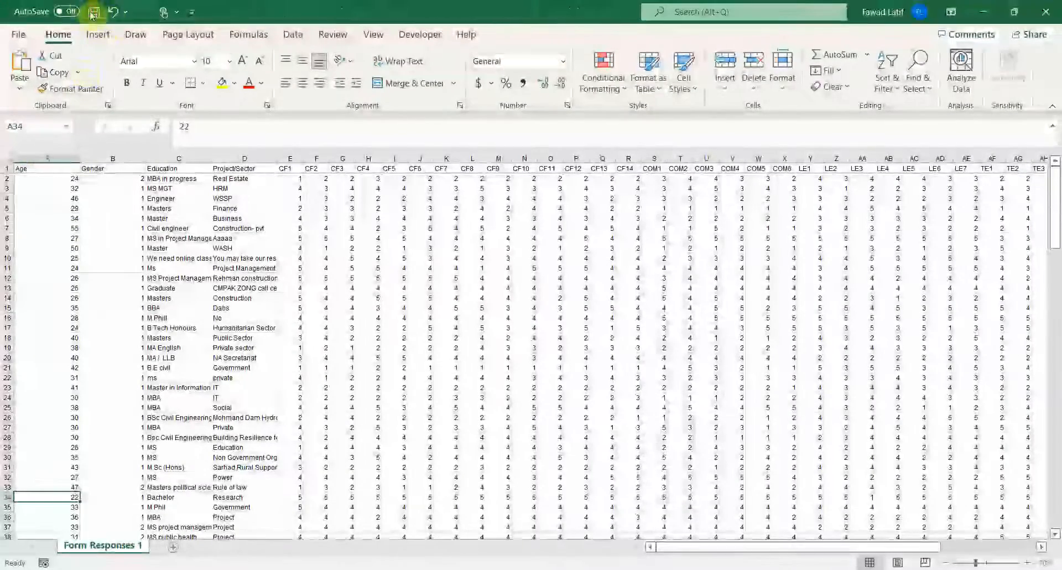
click(94, 11)
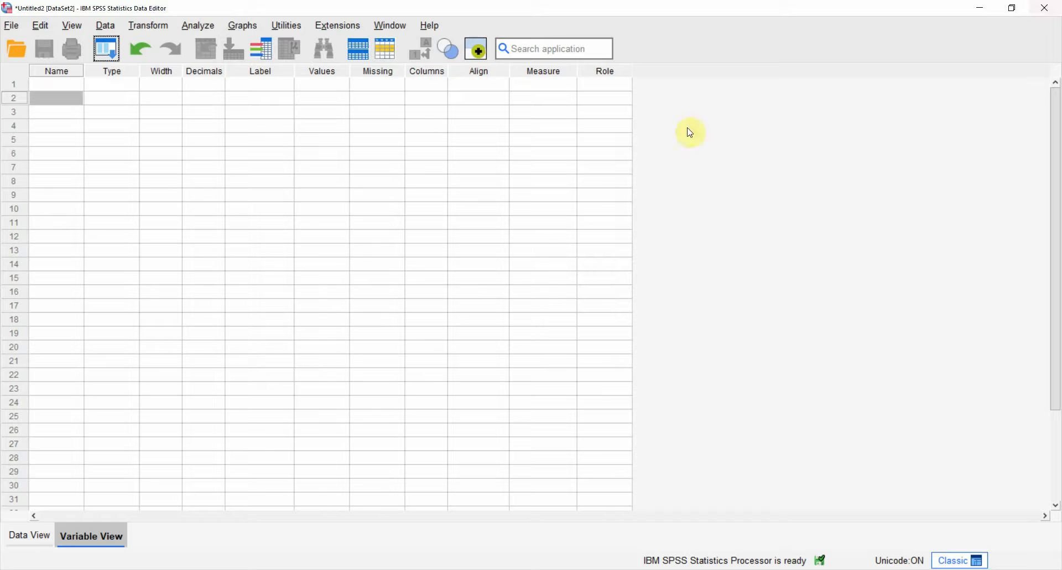
Pick the Leadership responses .xlsx from Downloads through File > Import Data > Excel.
click(43, 25)
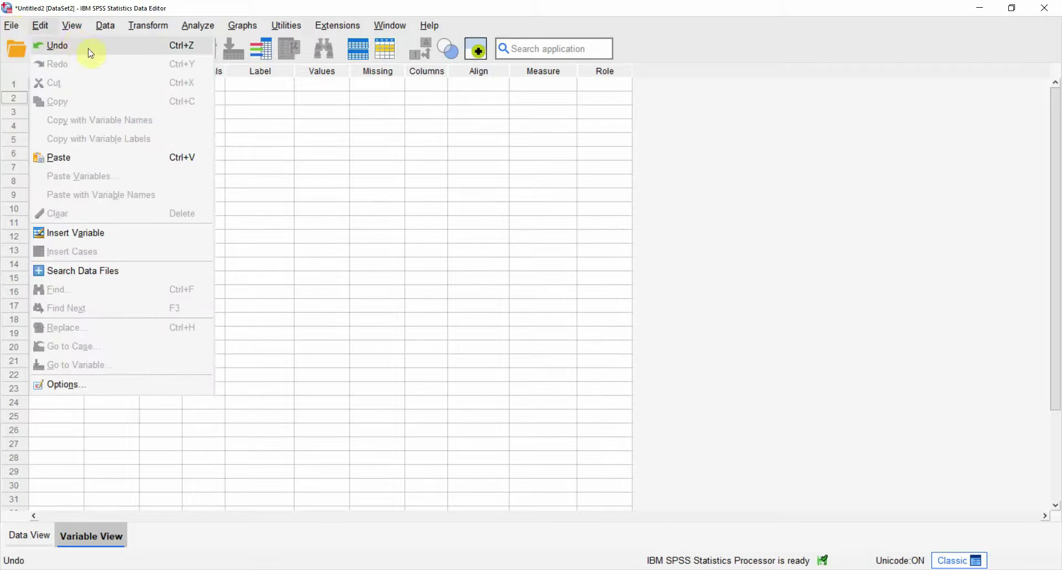
click(11, 25)
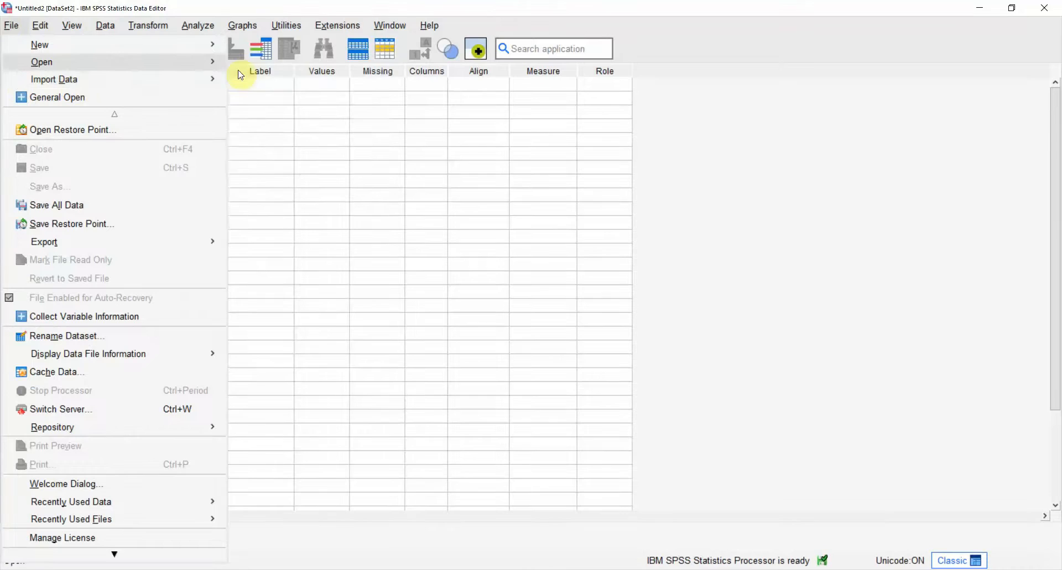
click(54, 79)
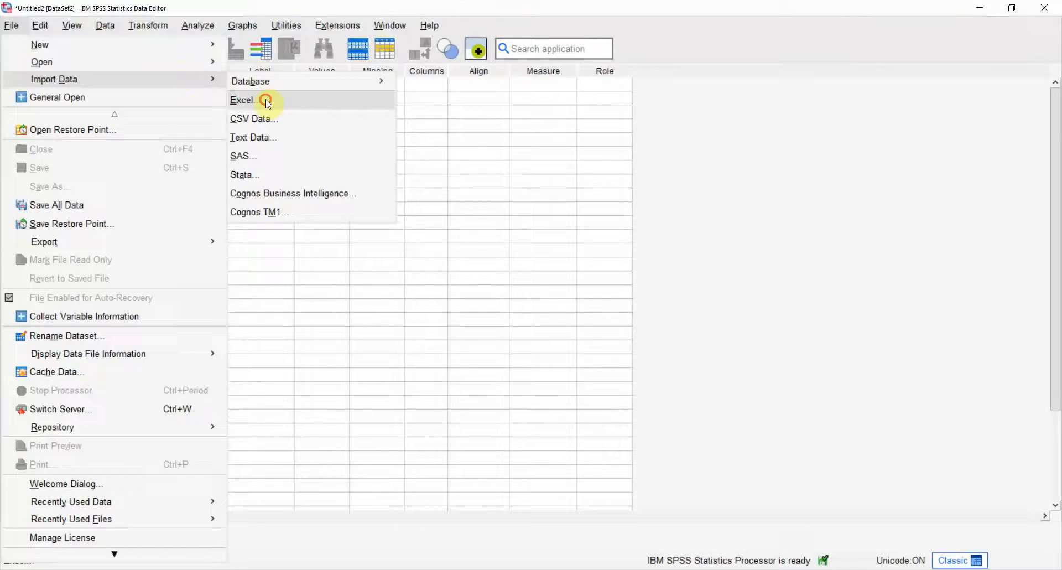
click(266, 100)
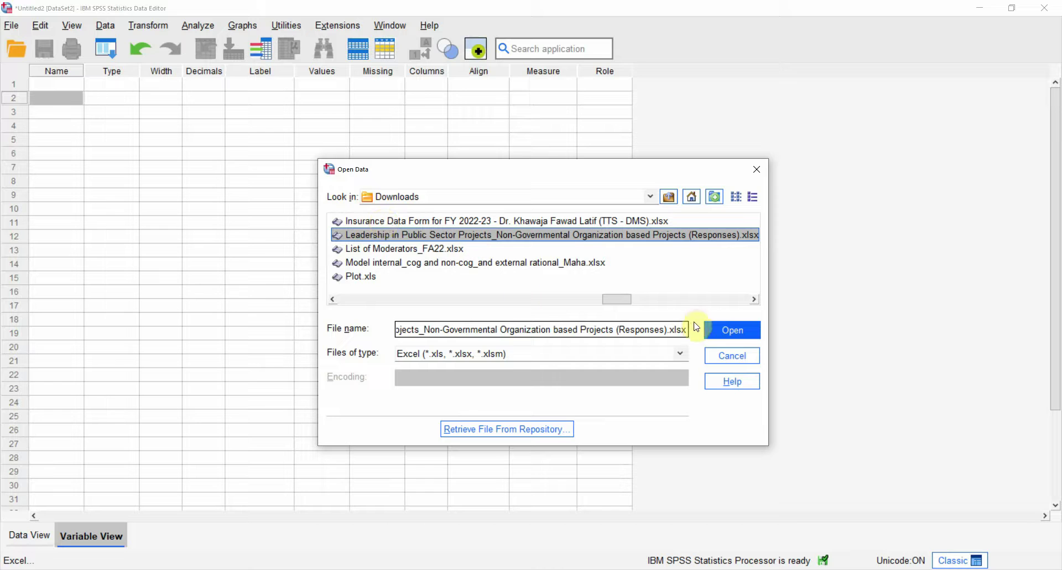
click(732, 330)
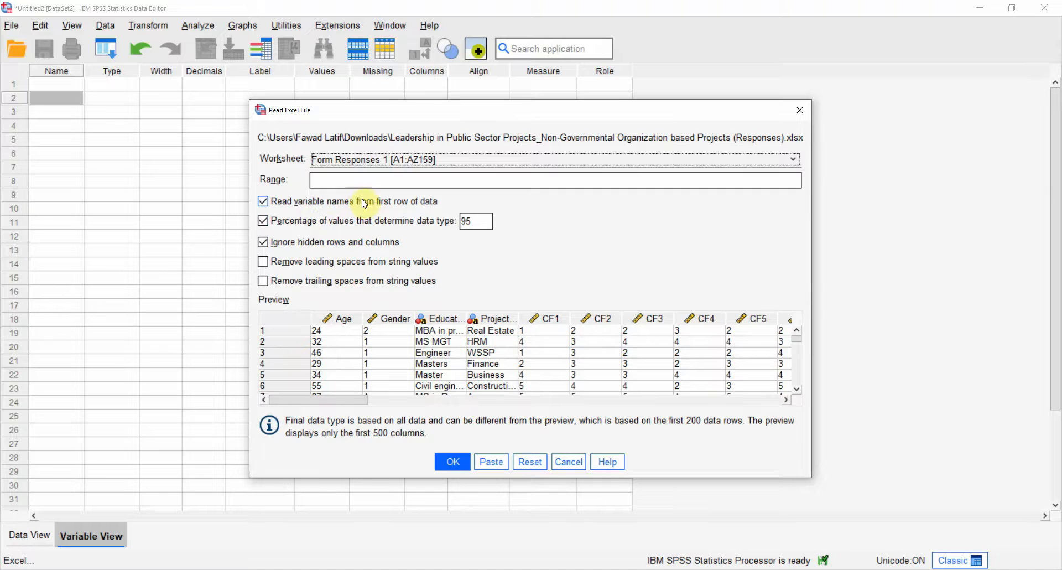
mouse_move(340, 229)
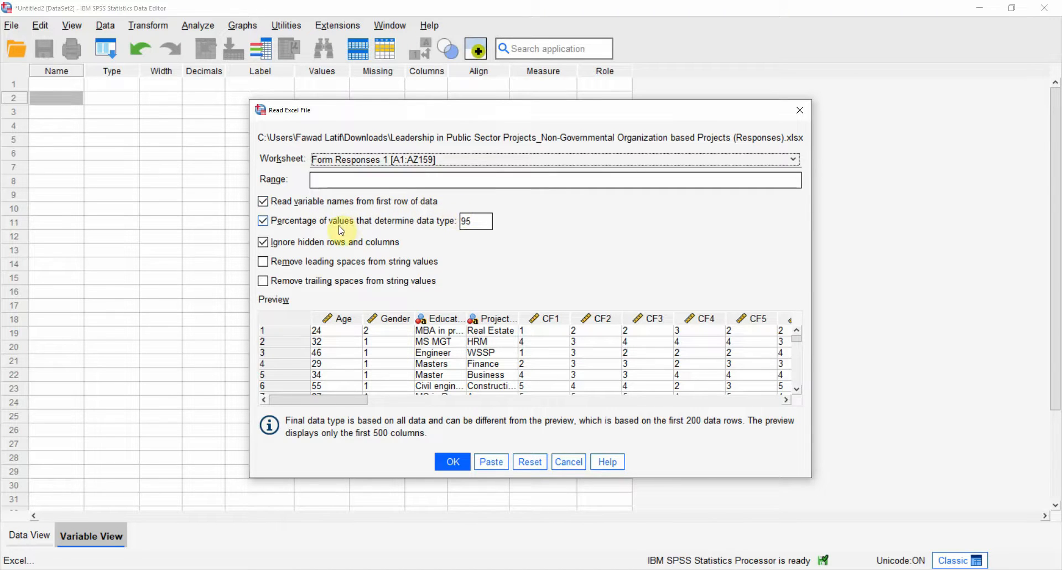
Import the workbook using first-row variable names, view the data, then open the CSV copy.
click(475, 221)
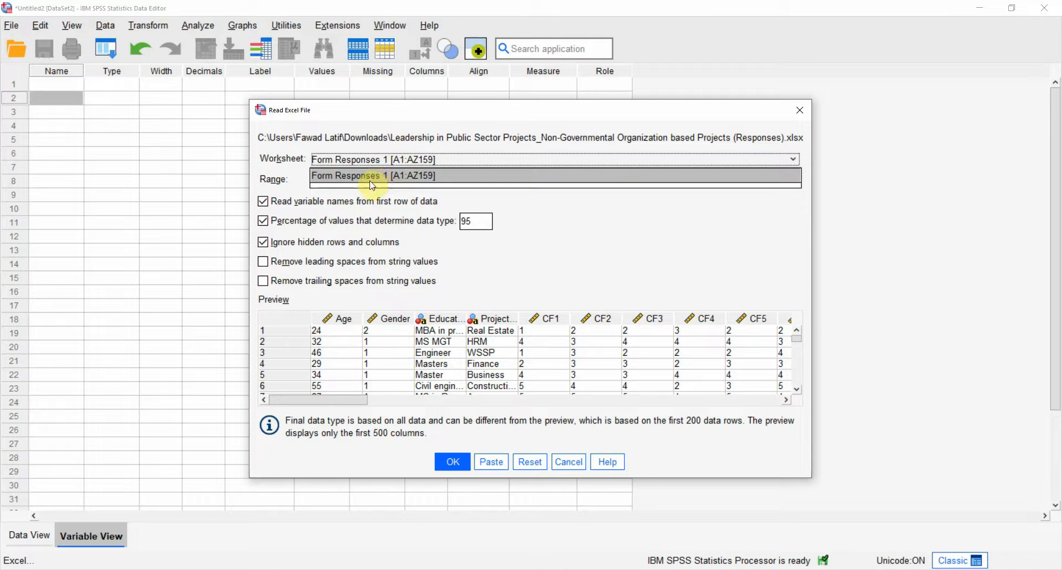
click(452, 461)
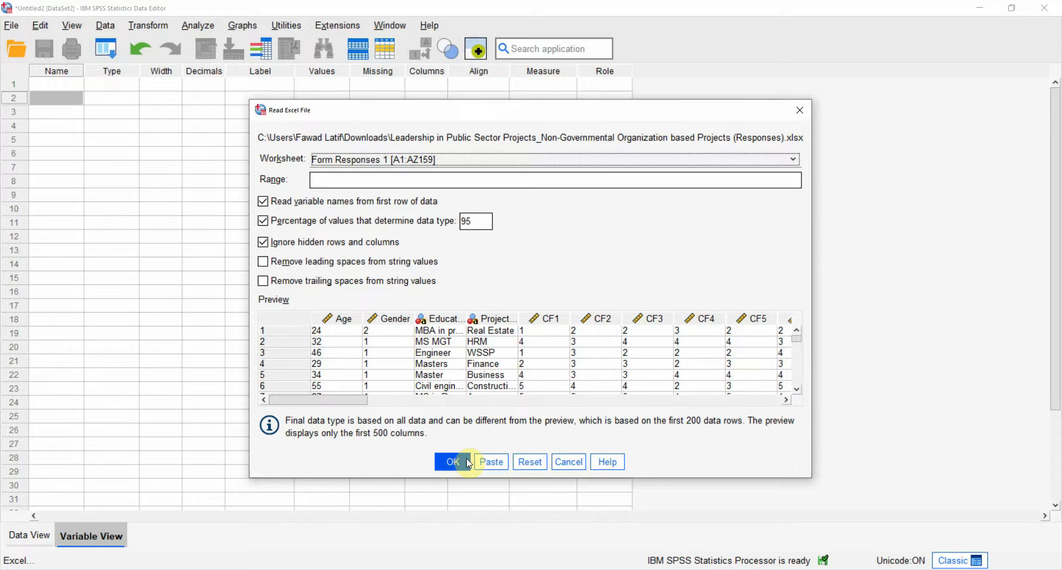
click(453, 461)
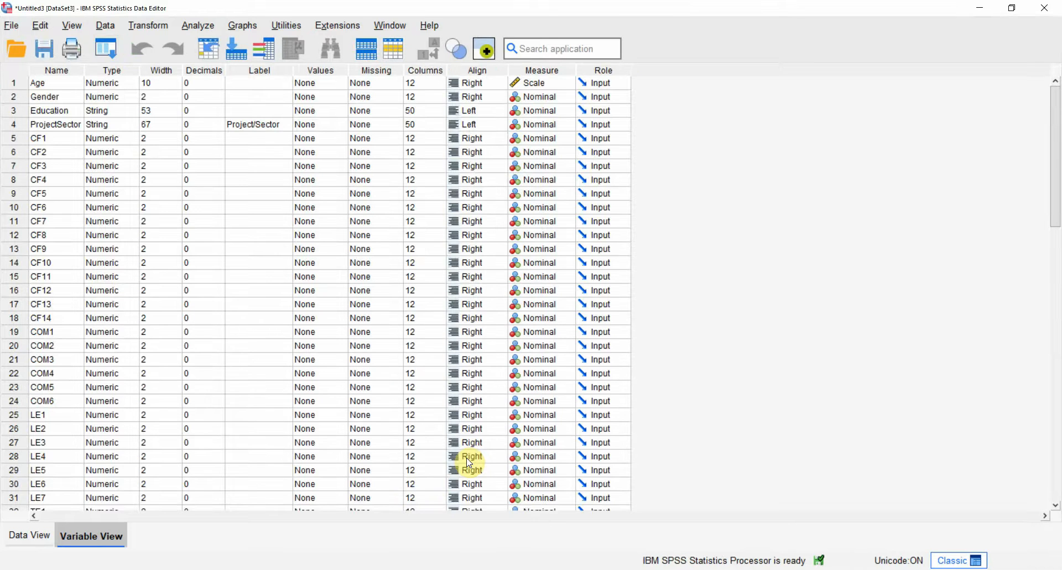
mouse_move(64, 148)
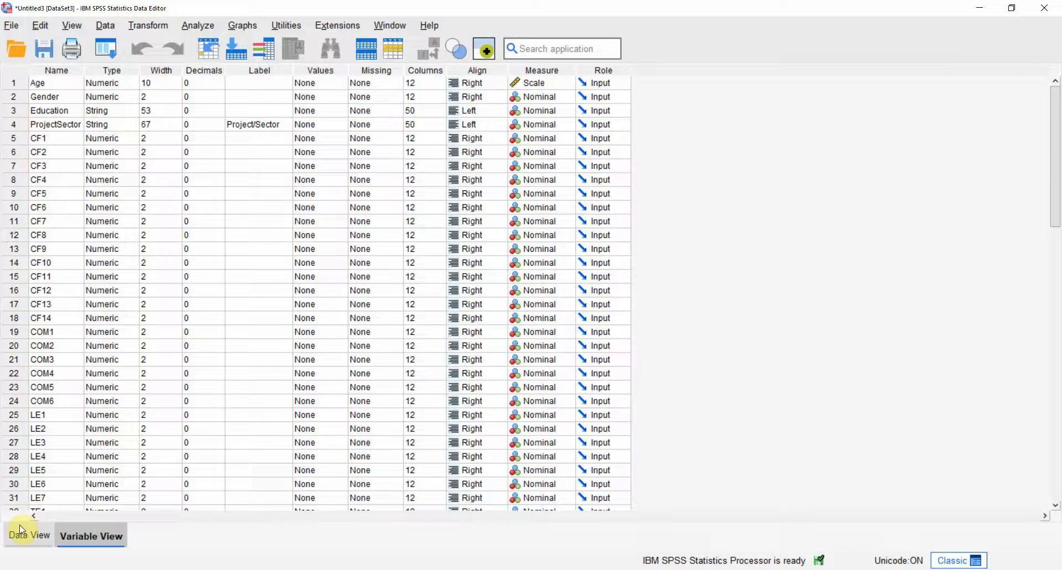
click(27, 535)
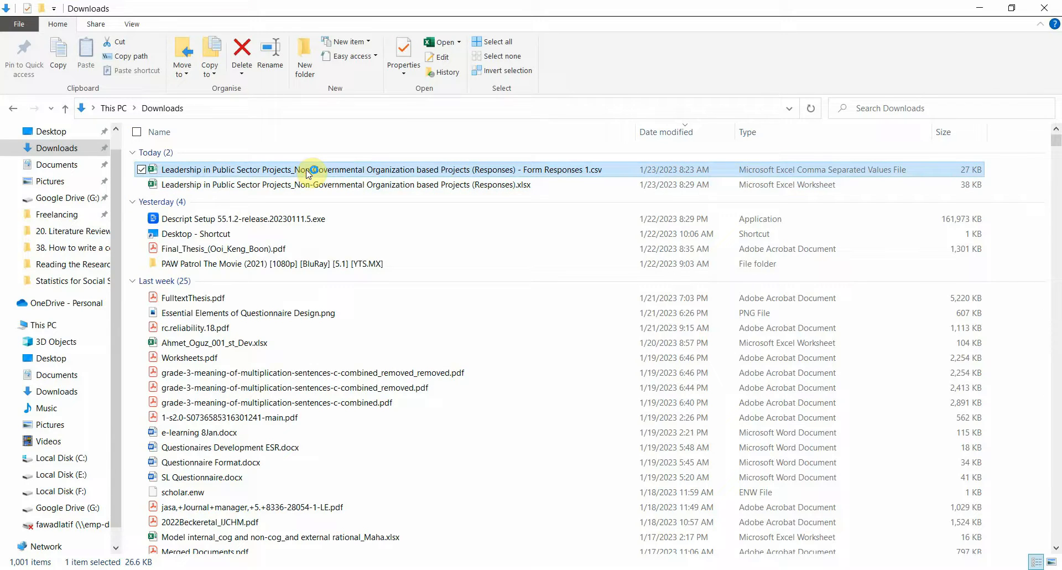
double_click(306, 170)
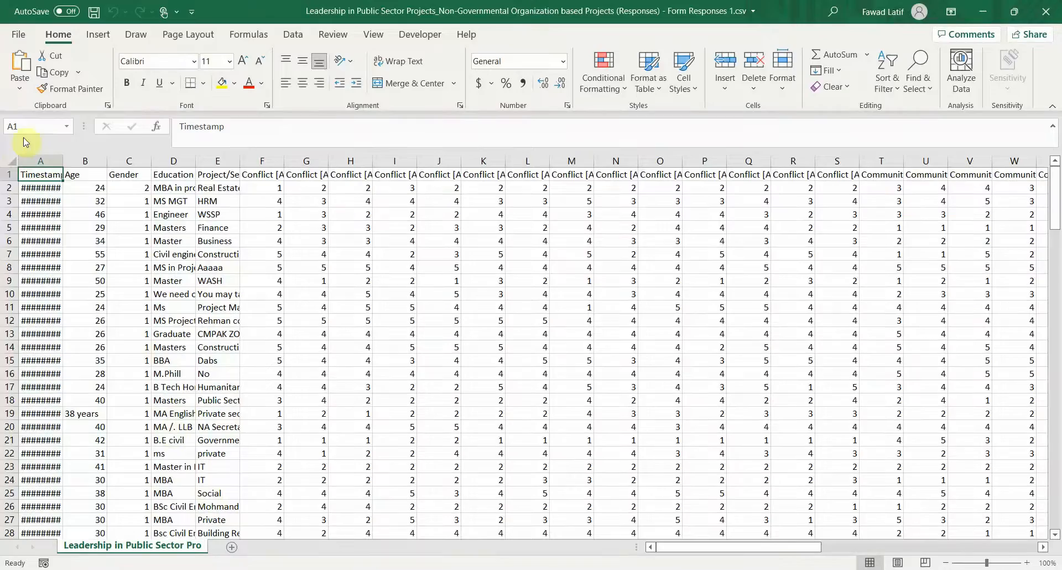
Delete the Timestamp column, then the Education and Project/Sector columns, from the CSV copy.
right_click(40, 160)
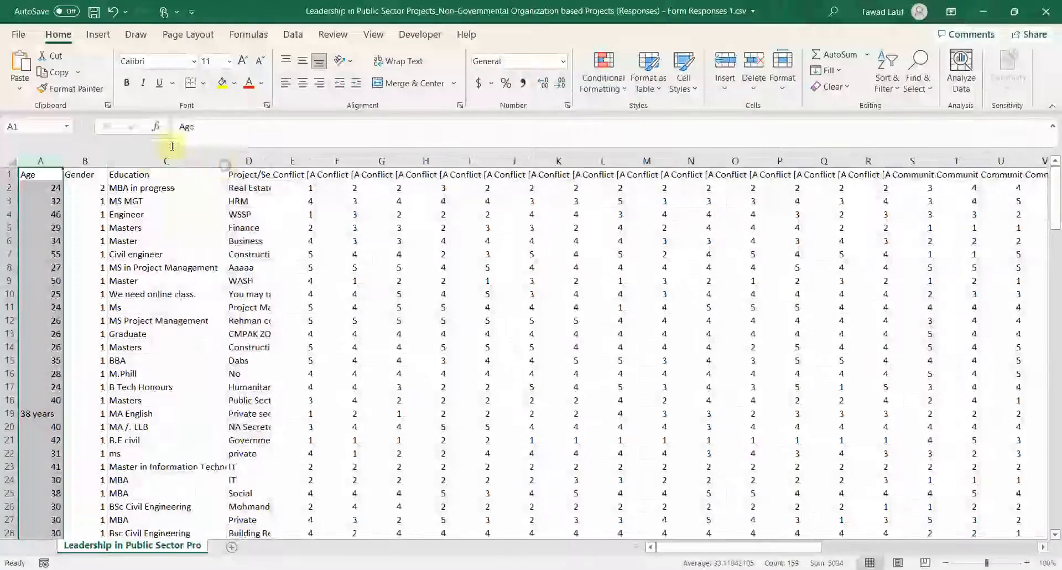
click(247, 228)
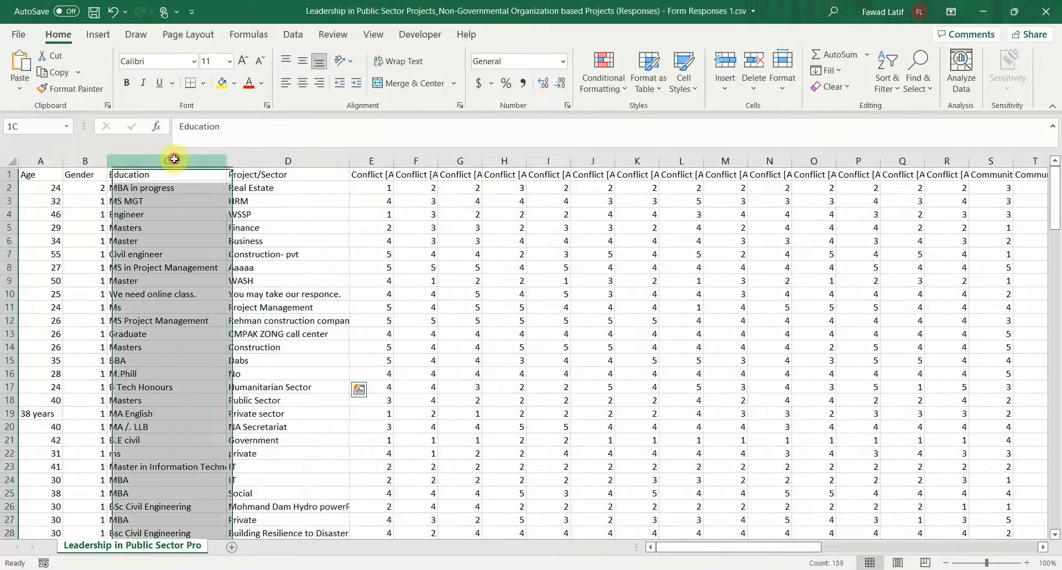
right_click(167, 160)
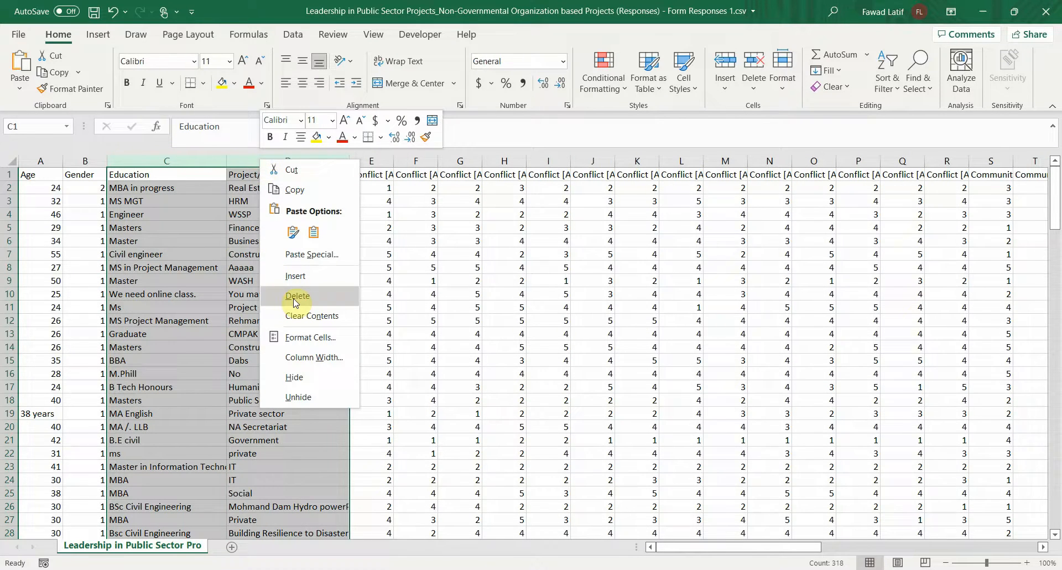
click(296, 295)
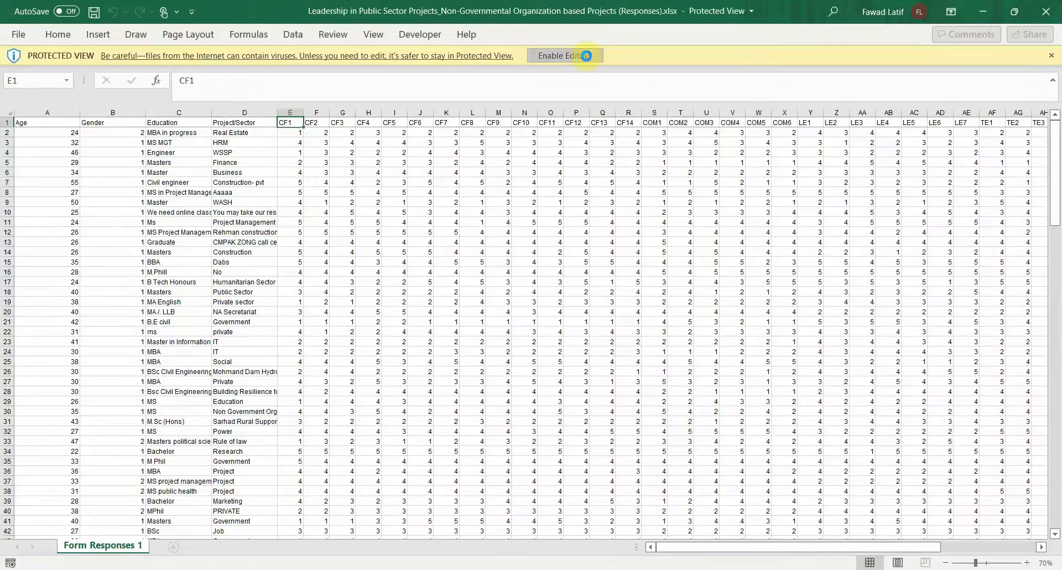
Enable editing on the coded .xlsx workbook so its short headers can go into the CSV.
click(565, 55)
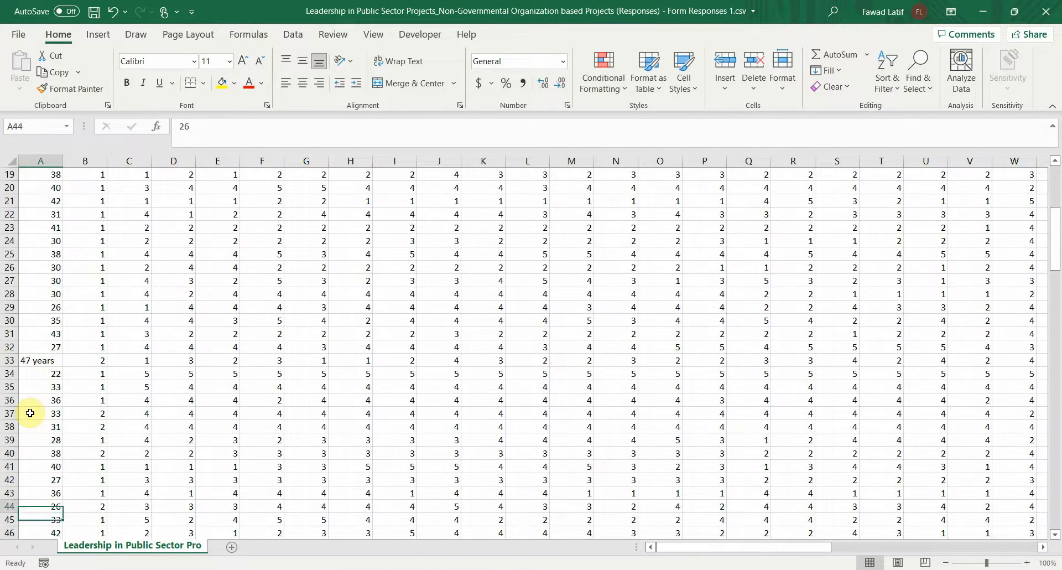
click(38, 360)
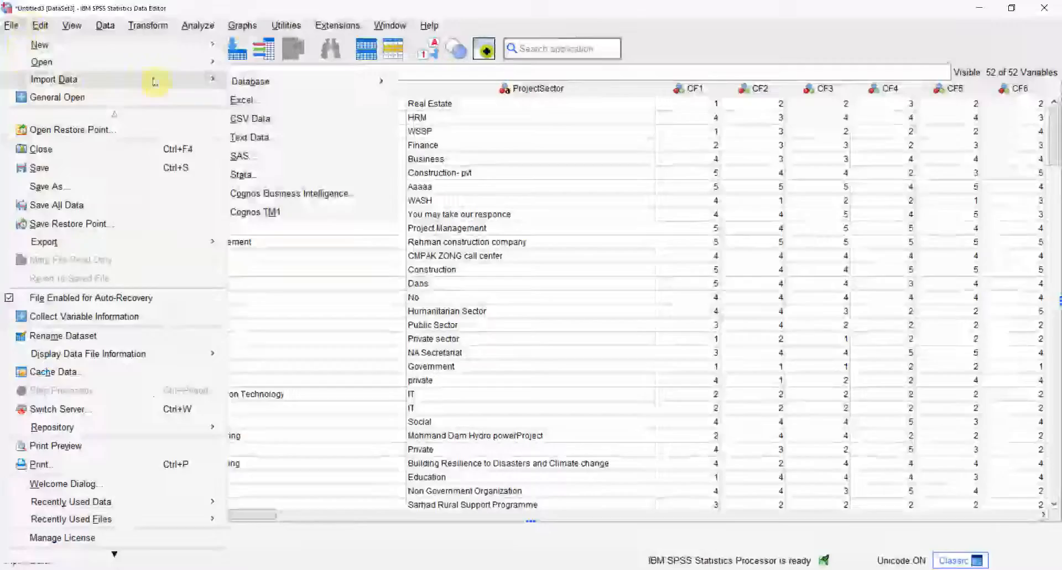
Import Form Responses 1.csv with first-line variable names, yielding 50 variables and 158 cases.
click(250, 118)
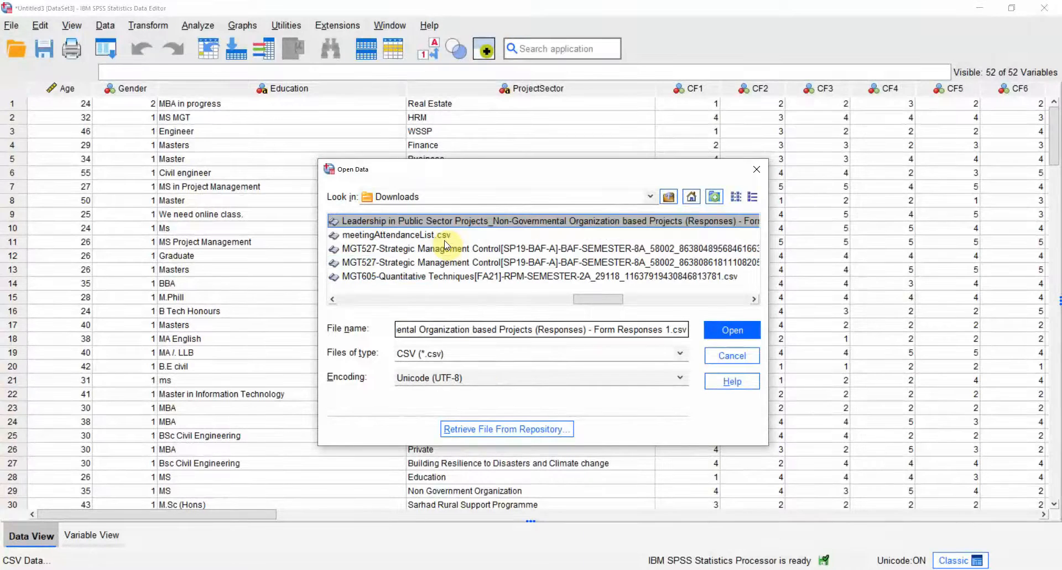
click(732, 330)
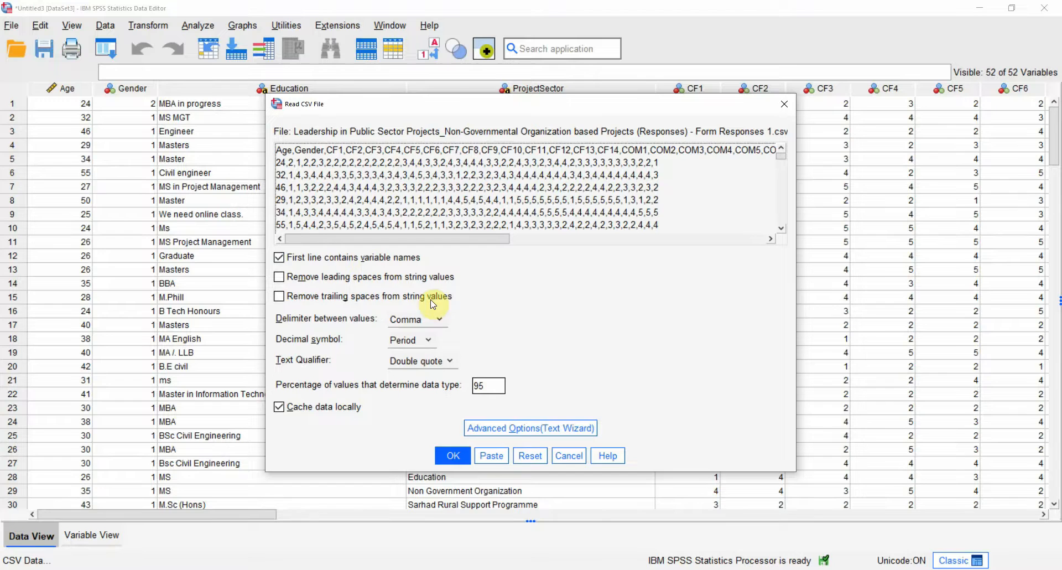
click(452, 455)
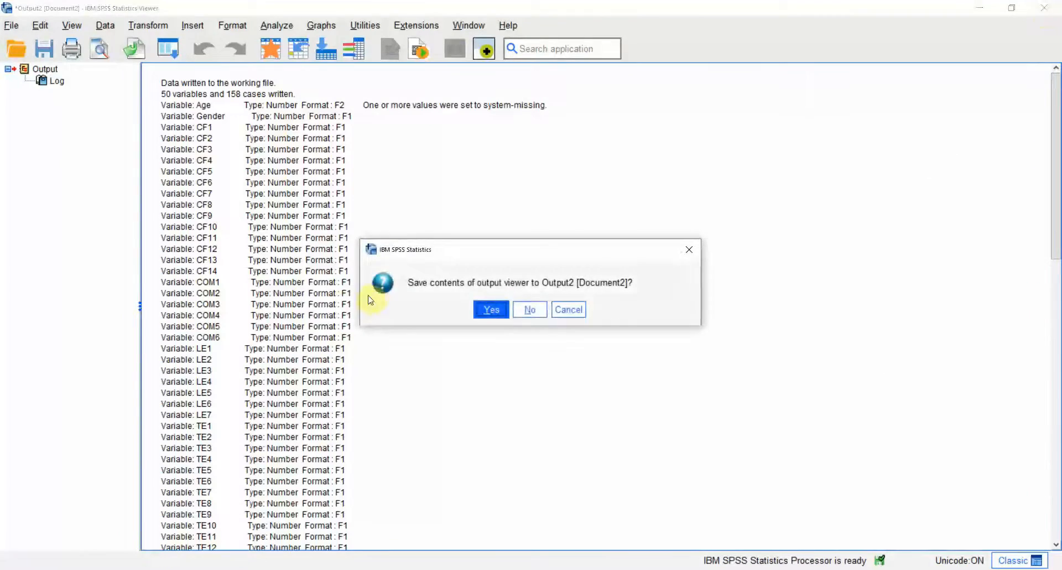
Decline saving the import log, check Variable View, then inspect values in Data View.
click(529, 309)
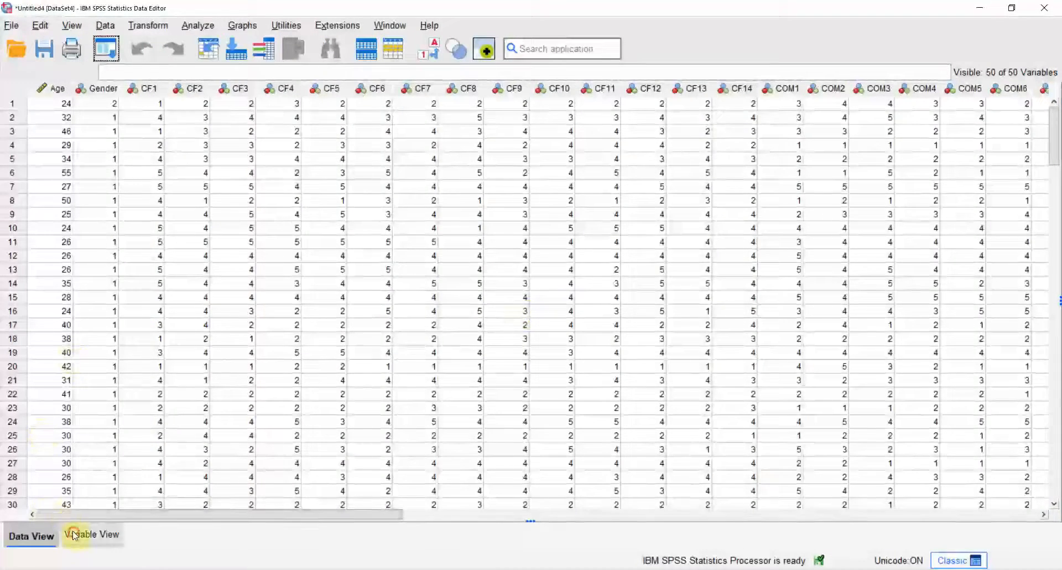
click(93, 533)
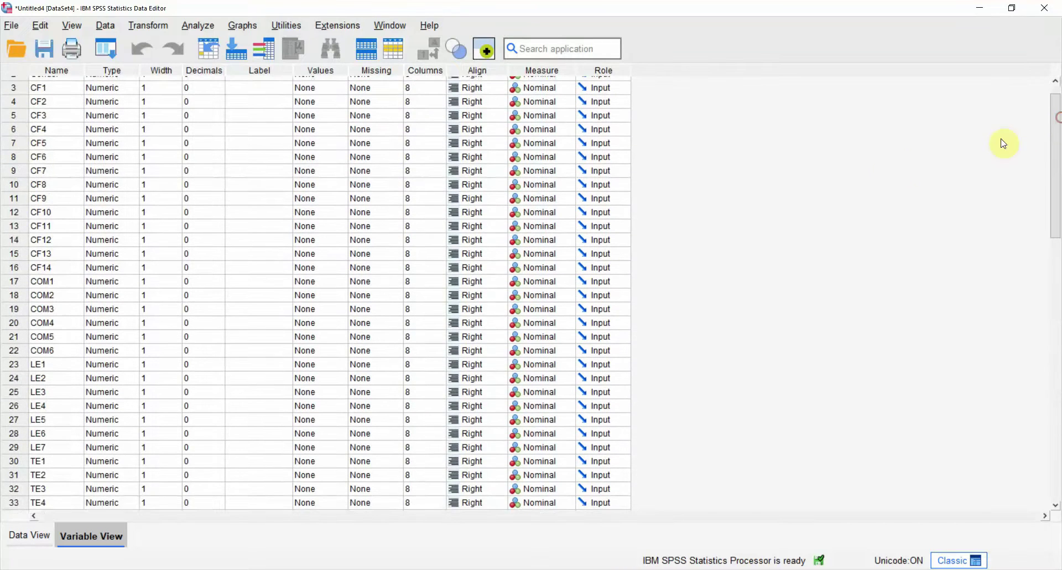
click(28, 551)
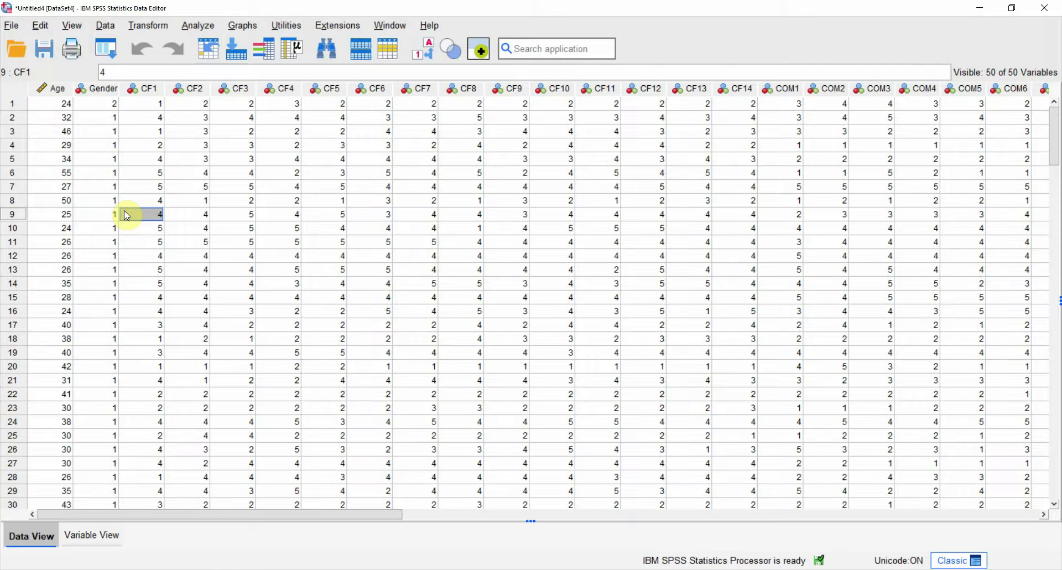
click(368, 310)
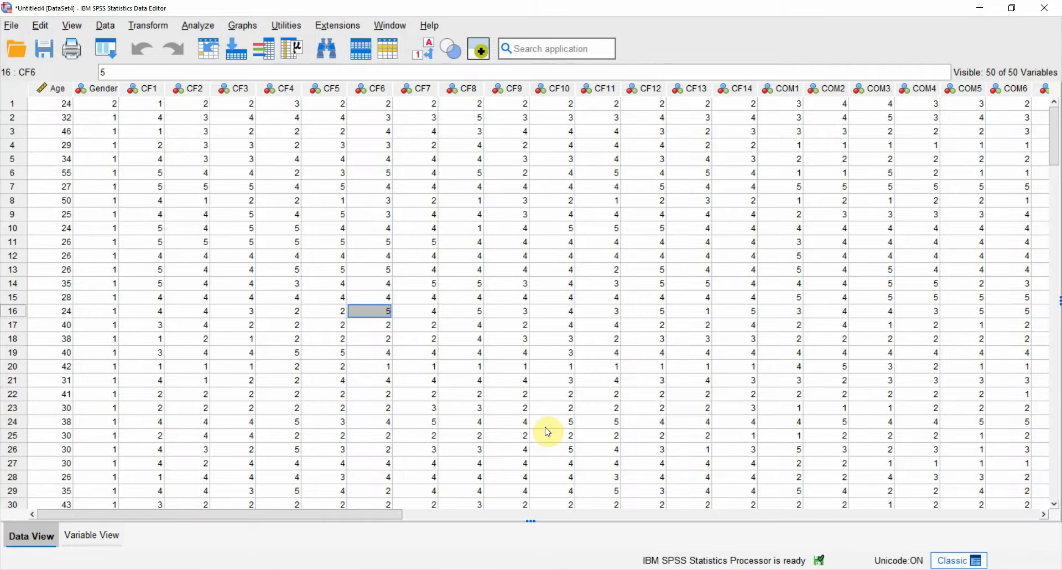